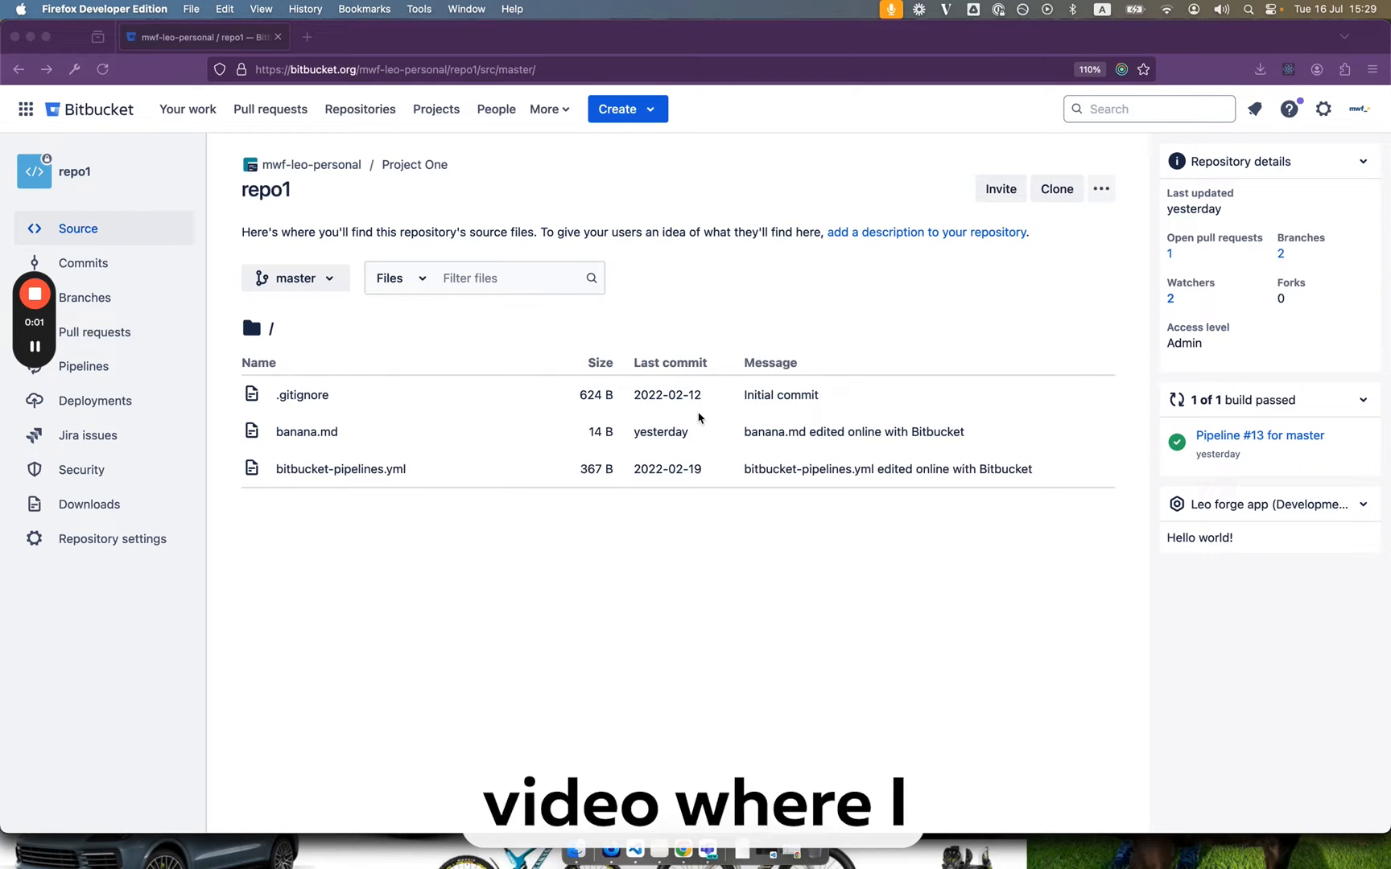
pyautogui.moveTo(493, 580)
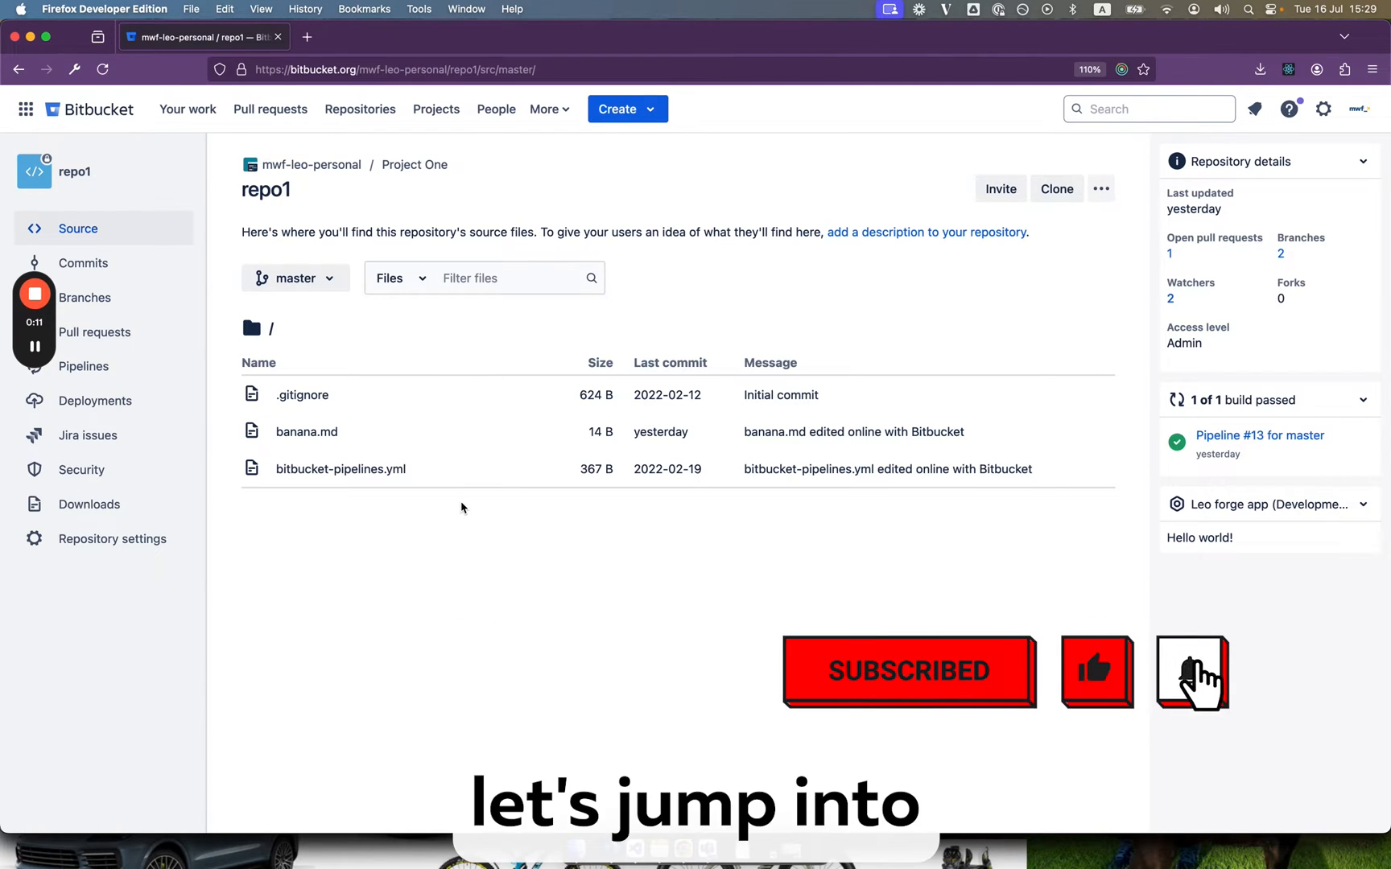
# Step: Open repo1's Repository settings, then the Microsoft Teams Bitbucket connector Settings page
pyautogui.click(112, 539)
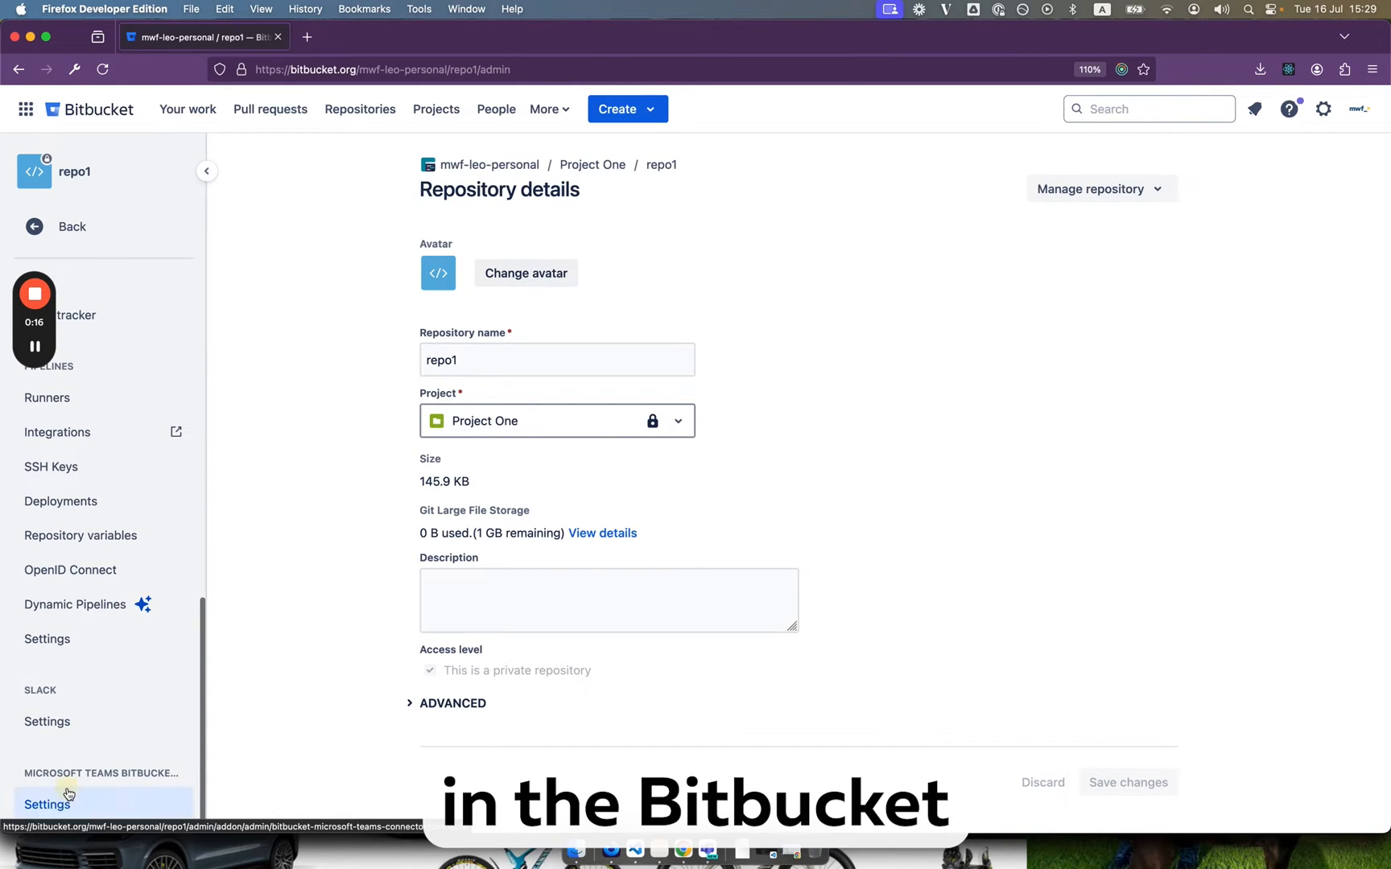
pyautogui.click(47, 805)
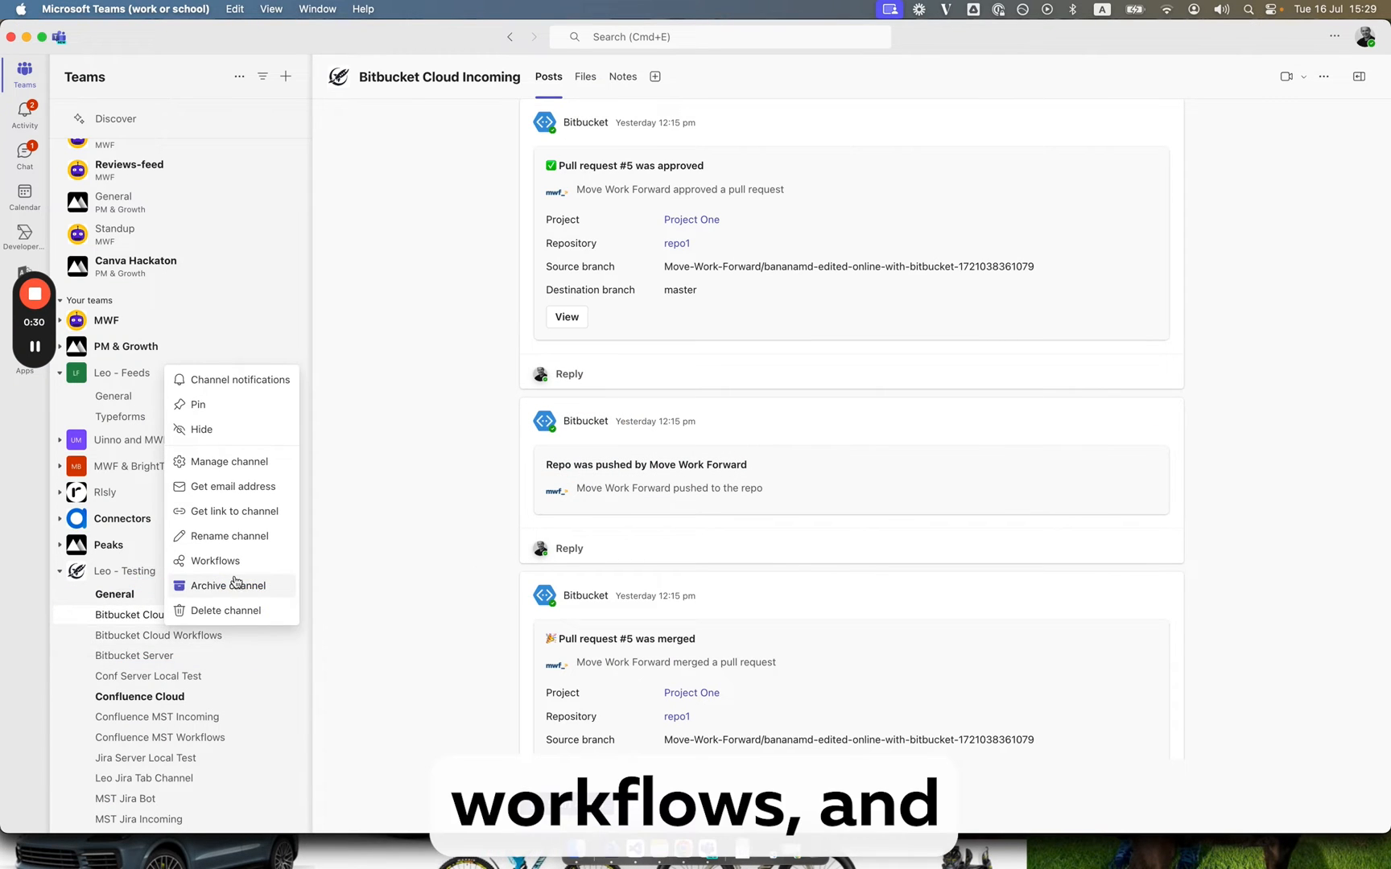
# Step: Choose the 'Post to a channel when a webhook request is received' workflow for Bitbucket Cloud Workflows
pyautogui.click(215, 561)
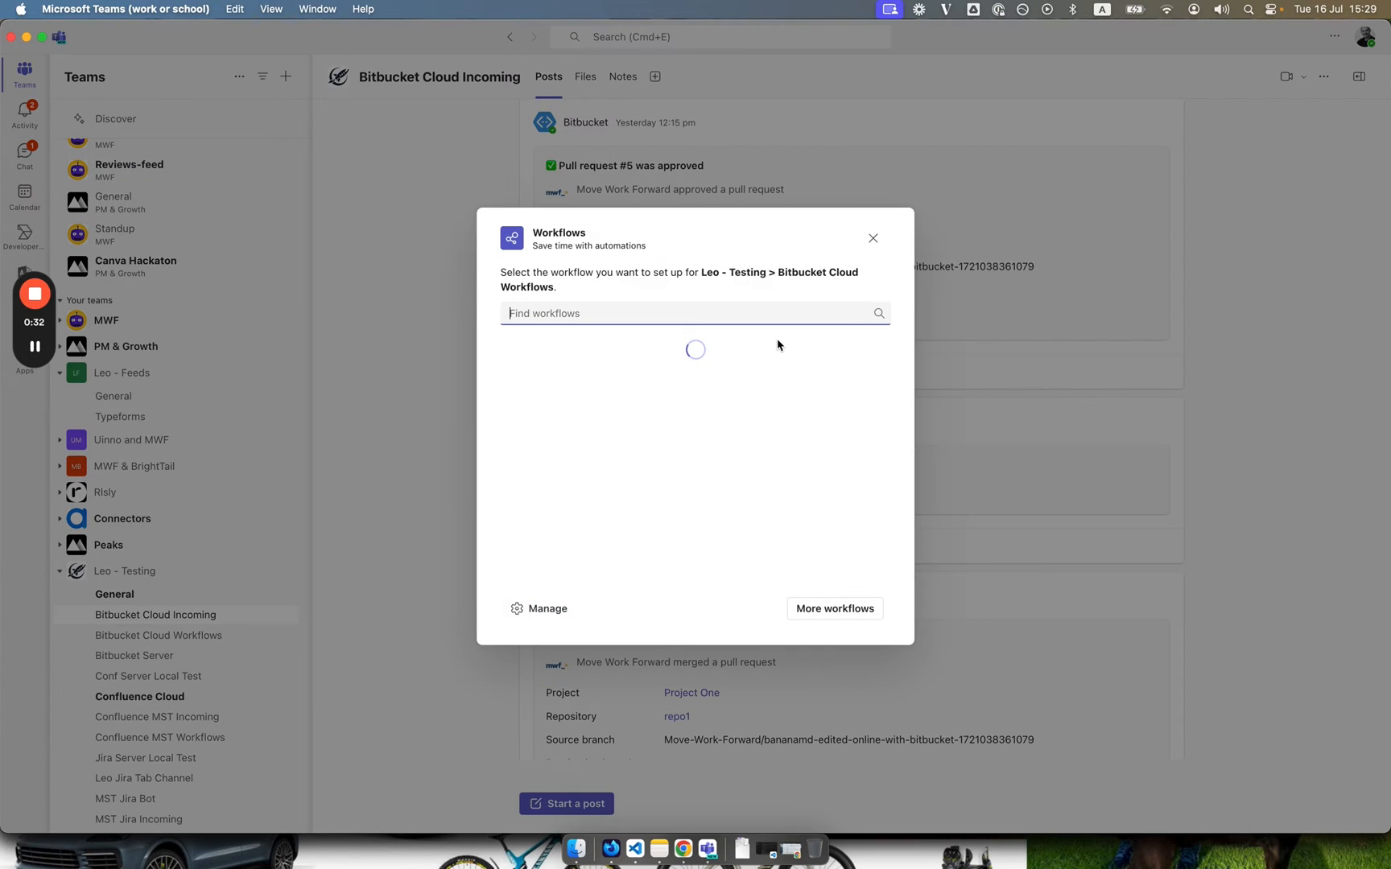
pyautogui.write('post')
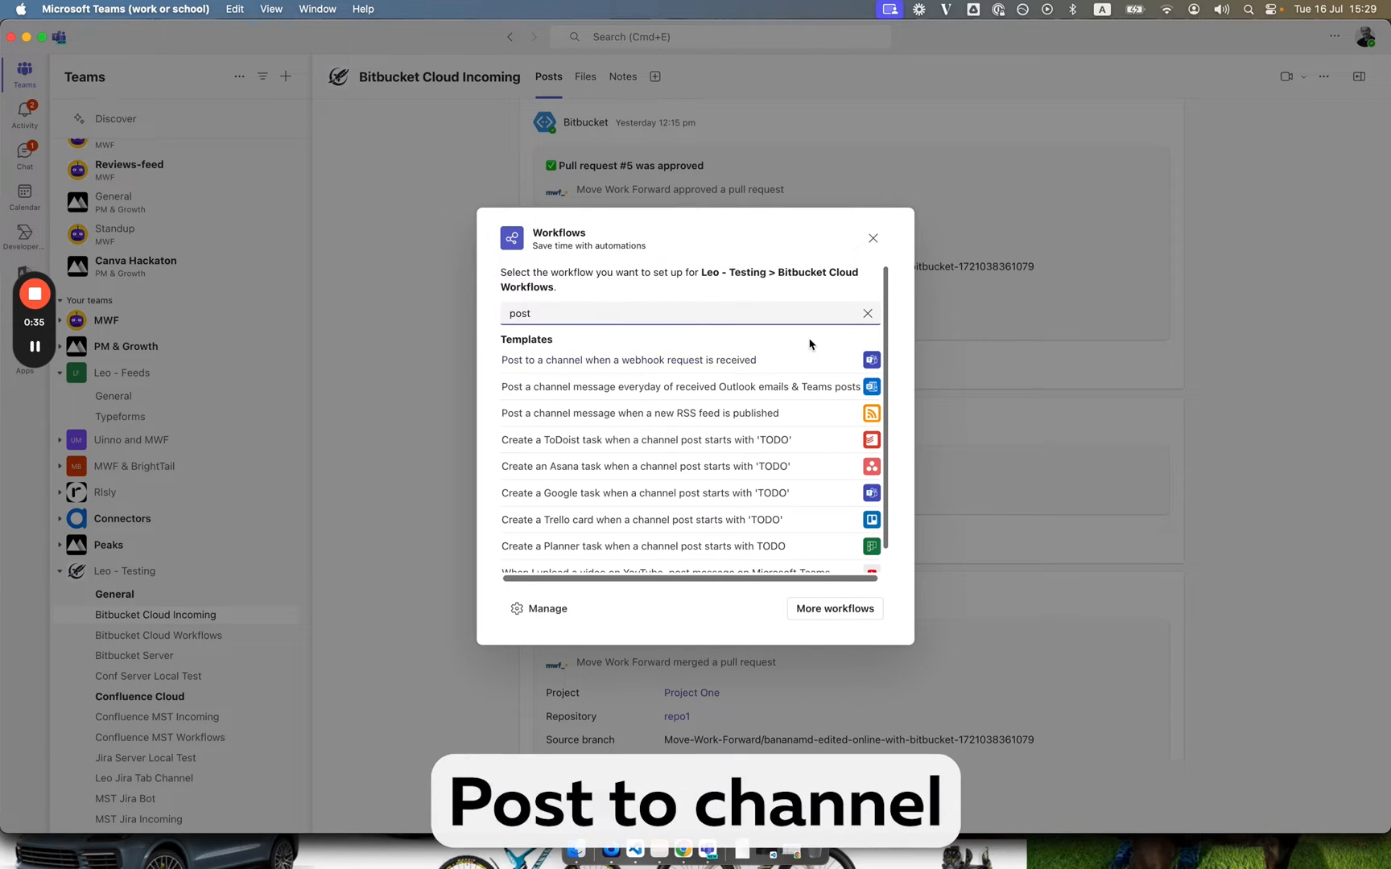
pyautogui.click(628, 359)
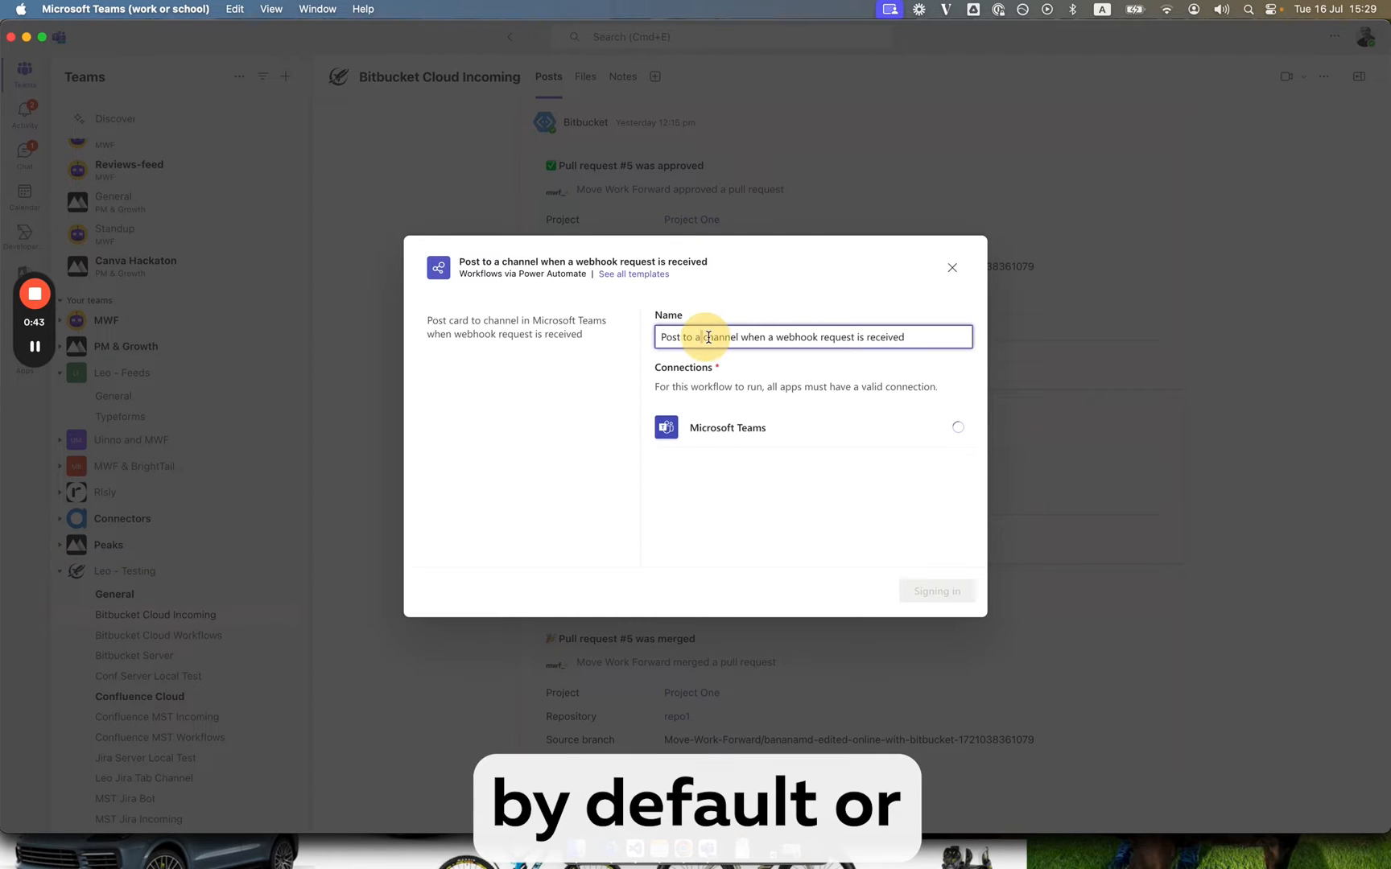
# Step: Name the workflow 'From Bitbucket.org' and continue once the Teams connection is verified
pyautogui.write('F')
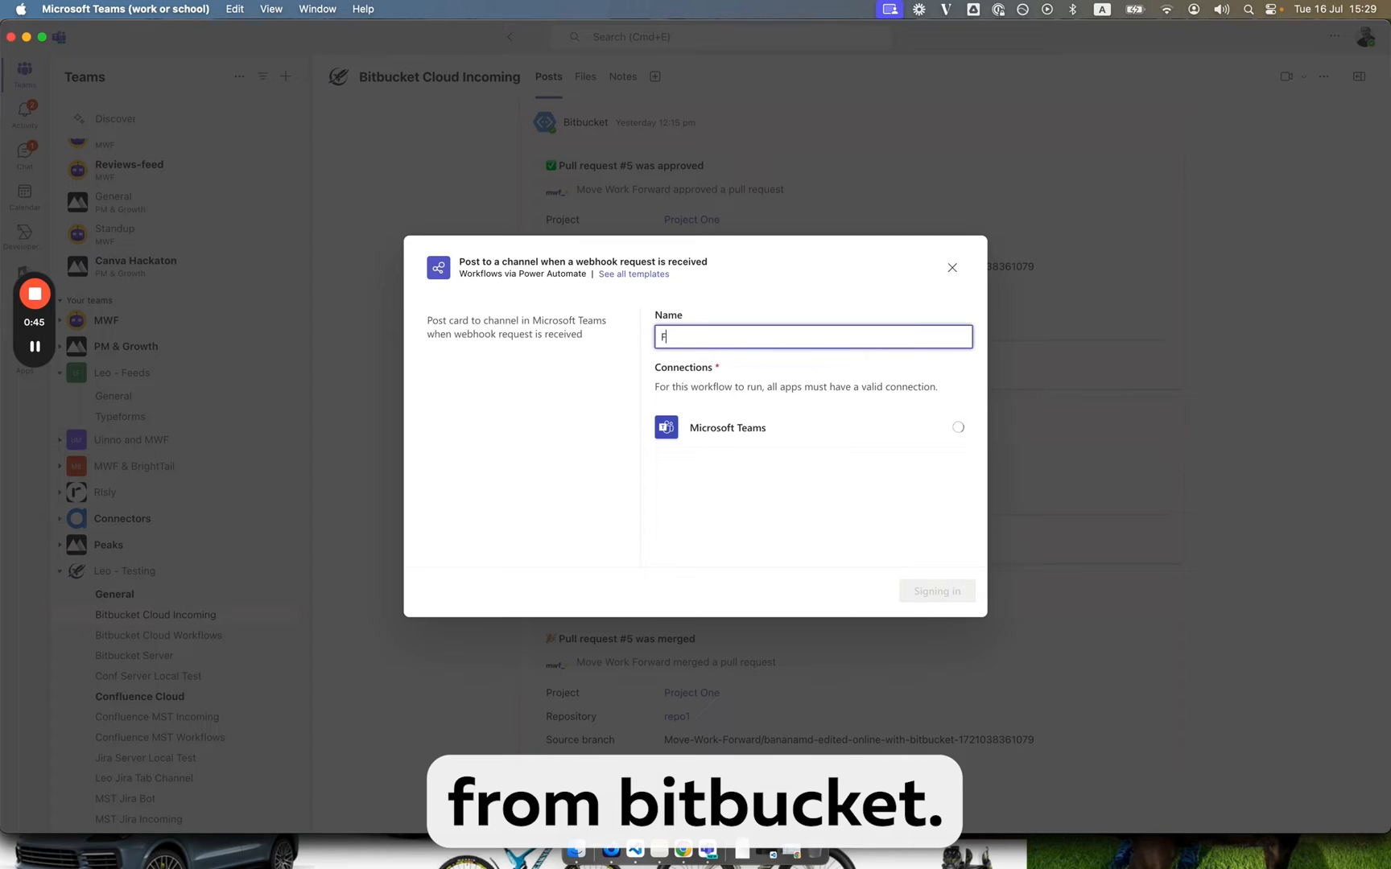
pyautogui.write('rom Bitbuc')
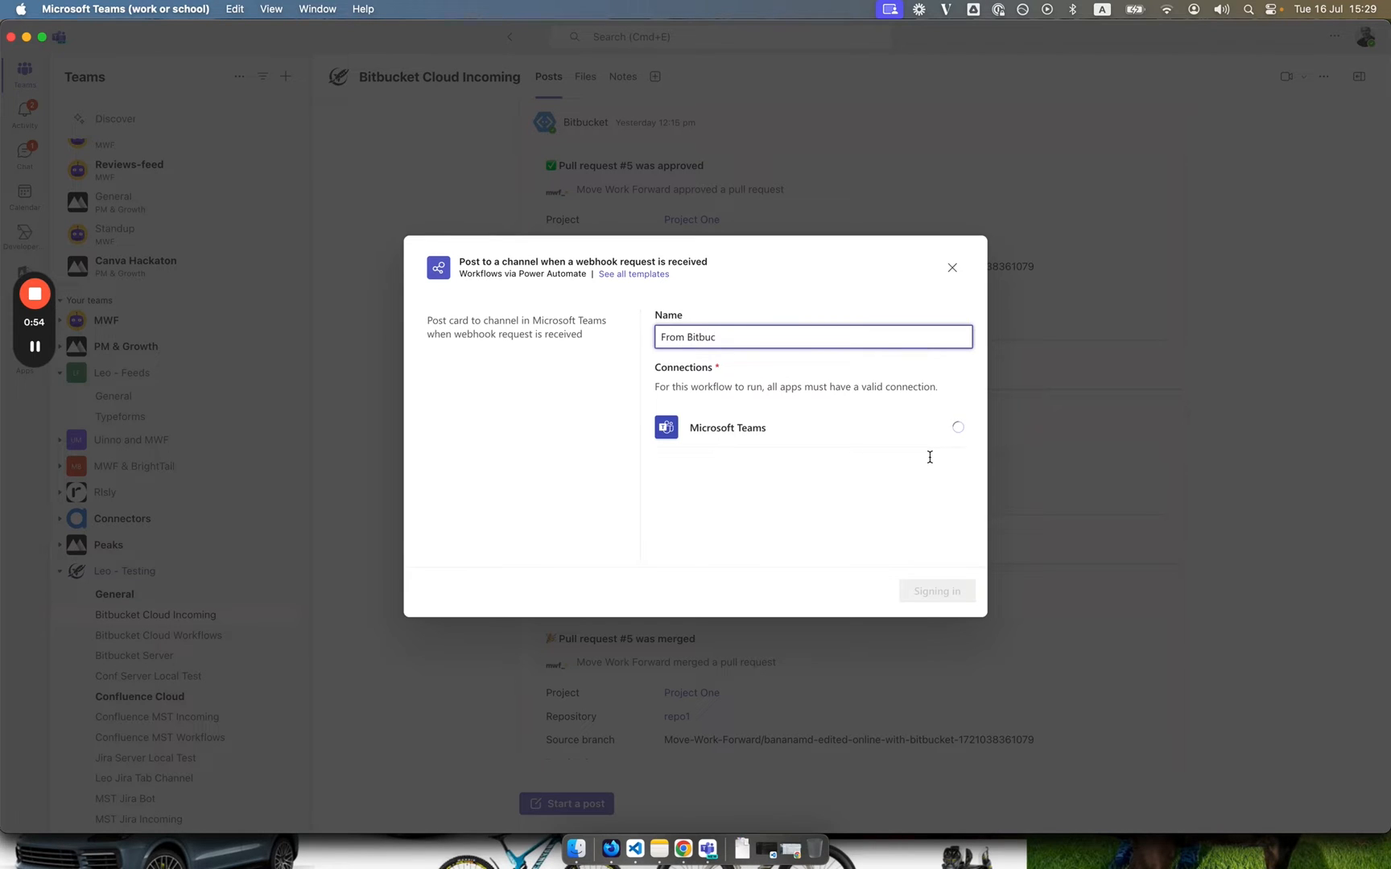
pyautogui.write('ke')
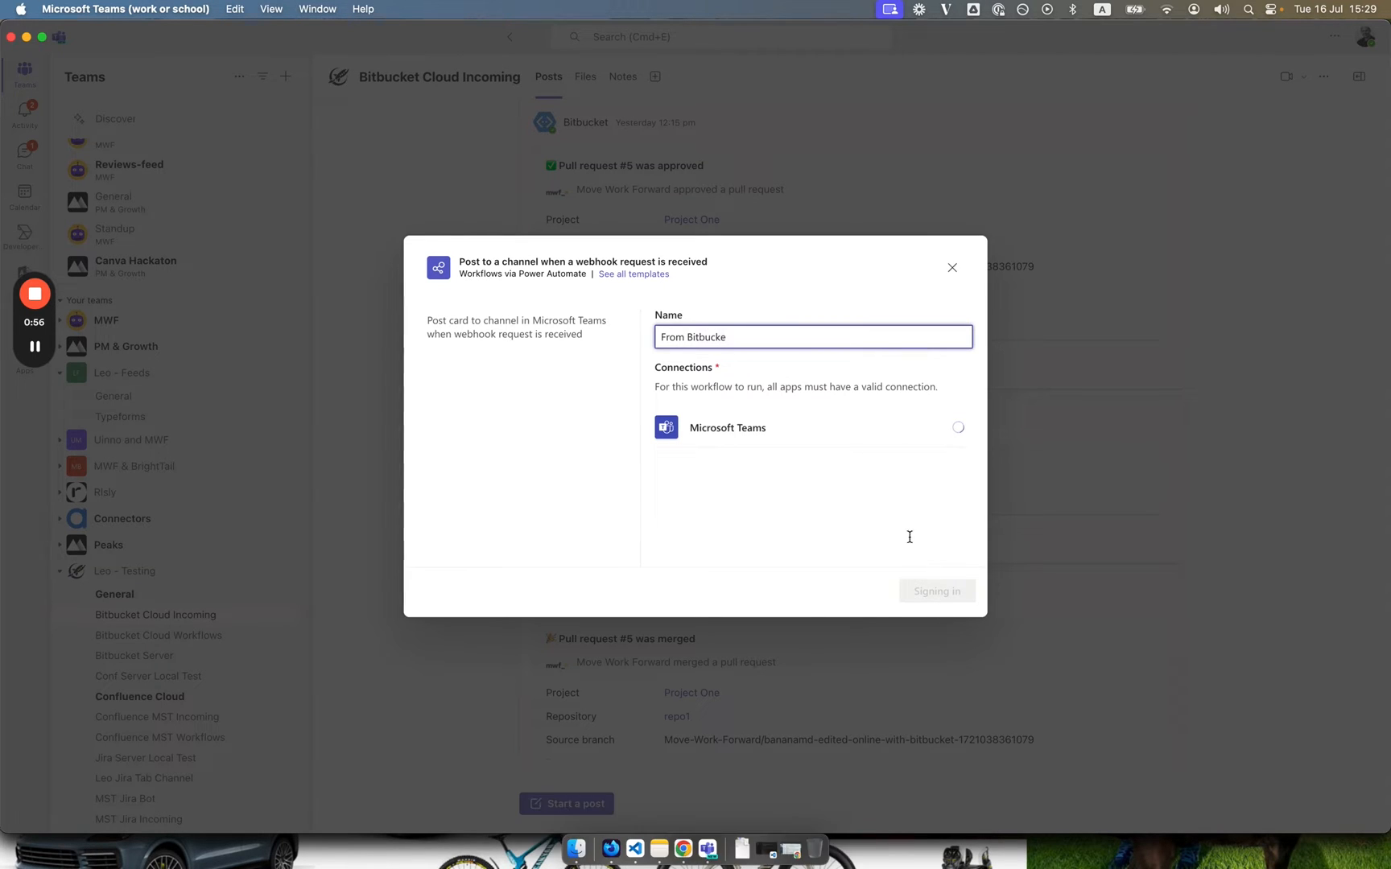
pyautogui.write('t.org')
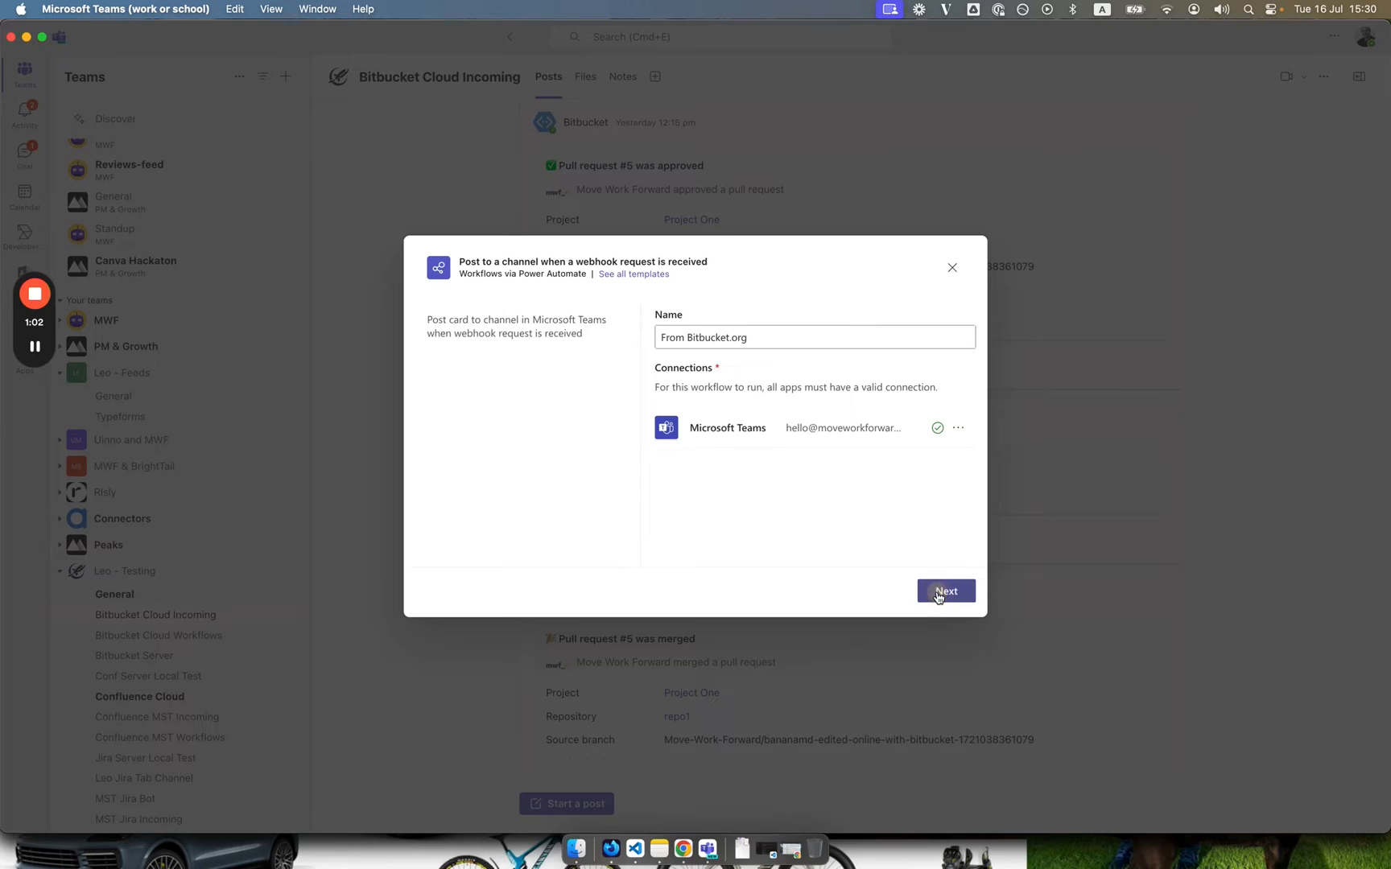
pyautogui.click(945, 591)
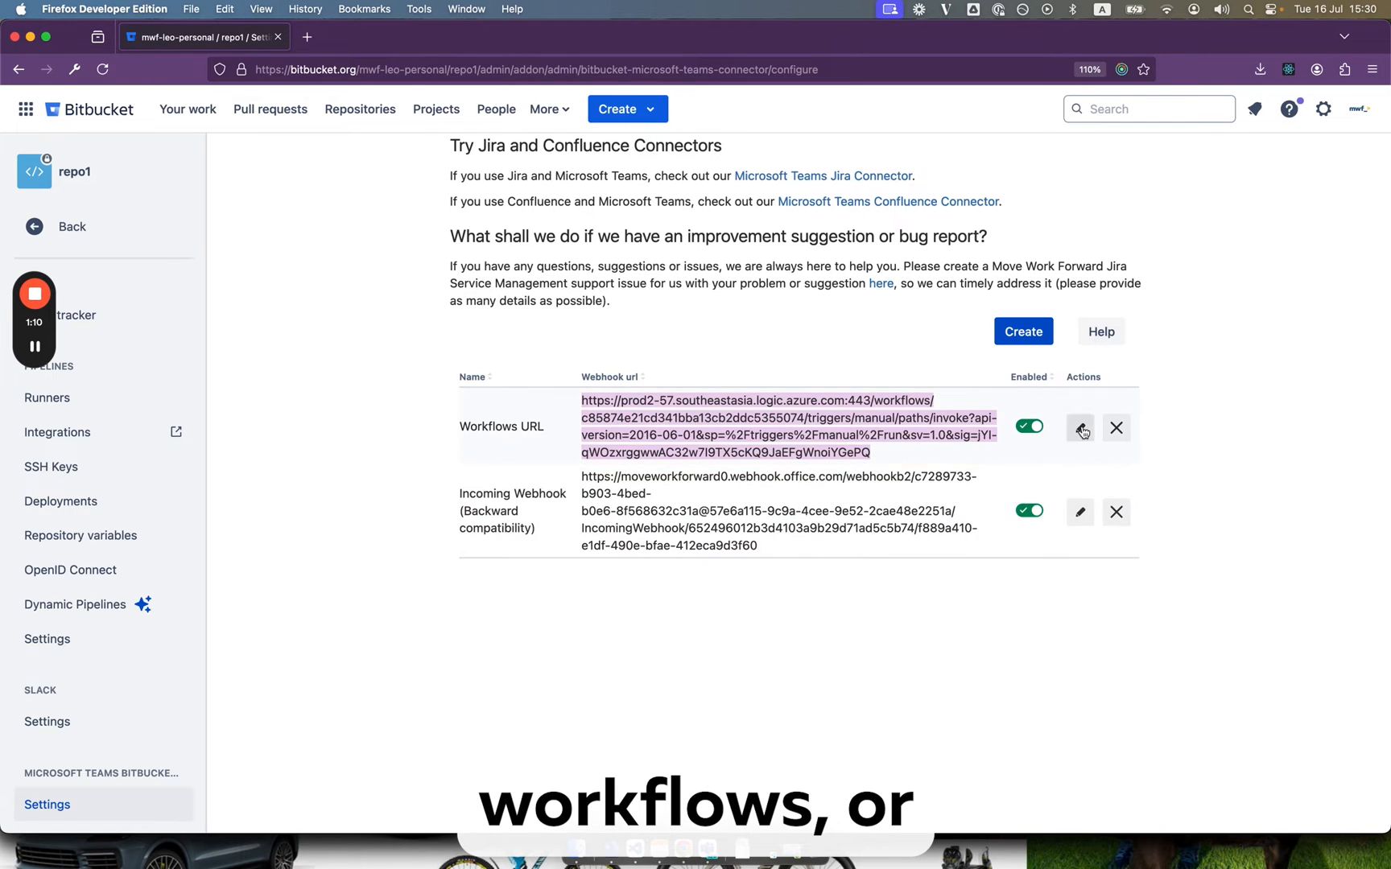
# Step: Replace the Workflows URL rule's webhook address with the new Teams workflow URL and save
pyautogui.click(1079, 427)
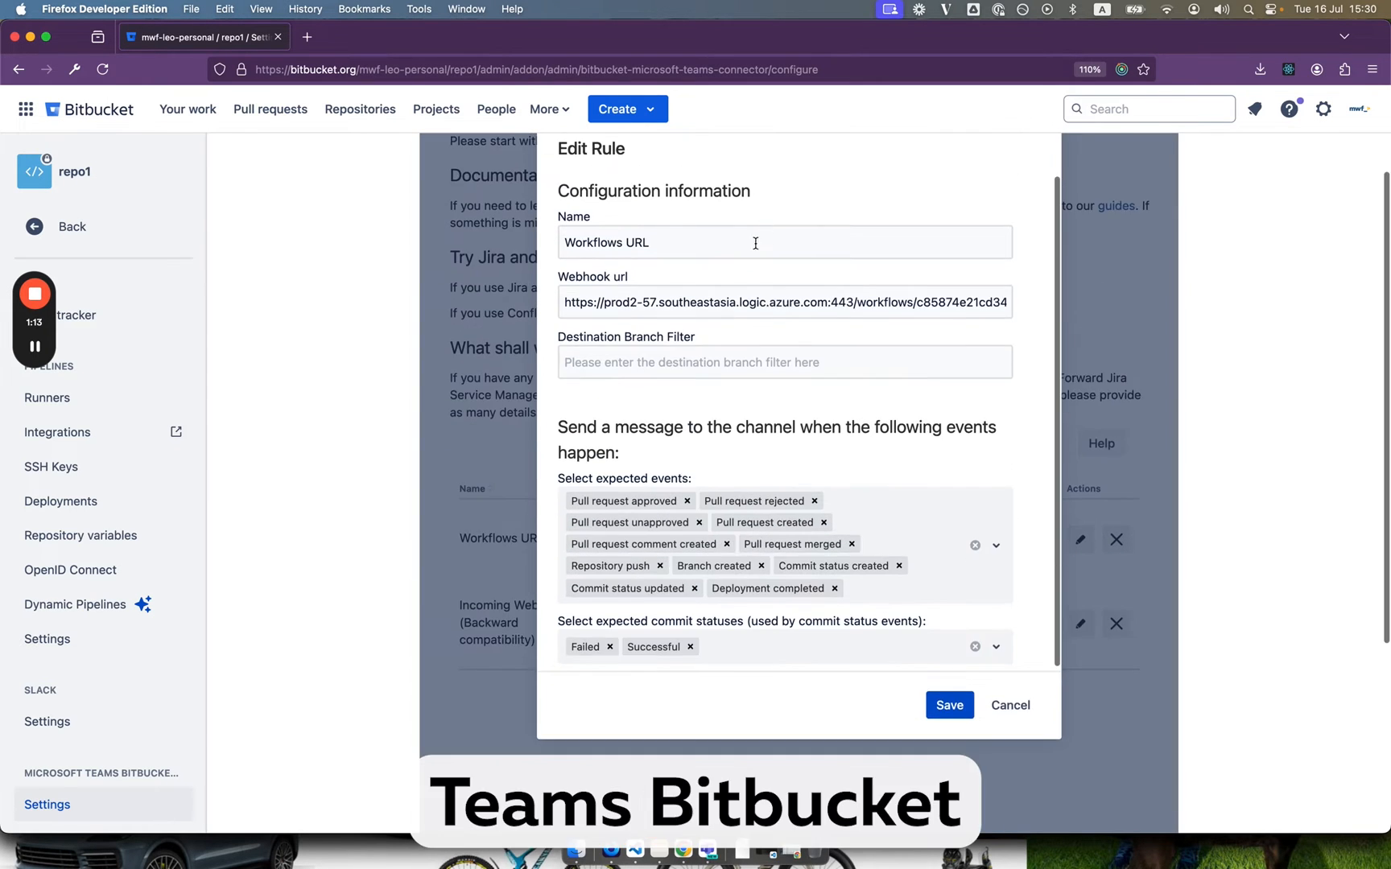
pyautogui.click(784, 302)
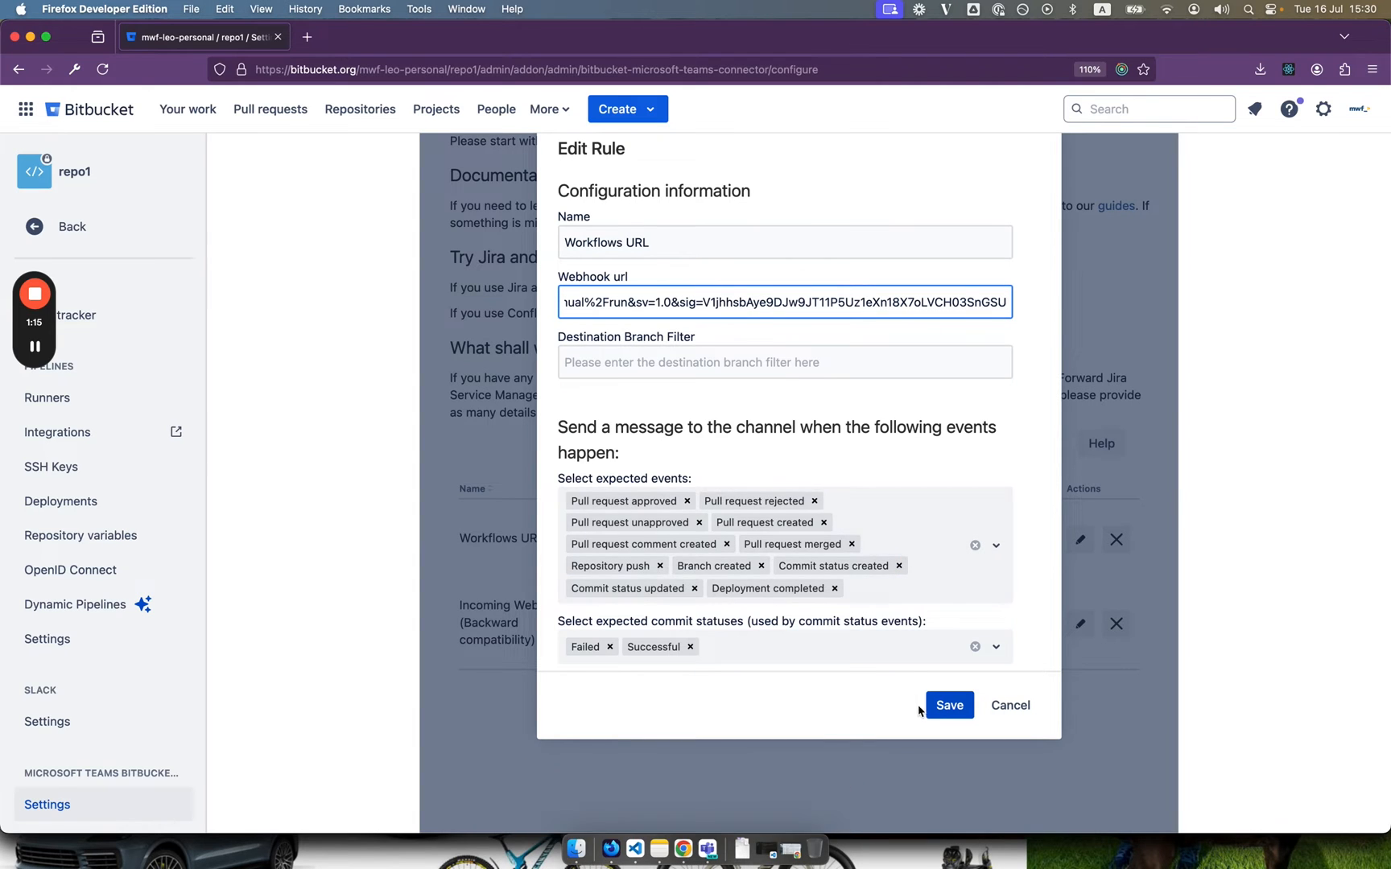
pyautogui.click(949, 705)
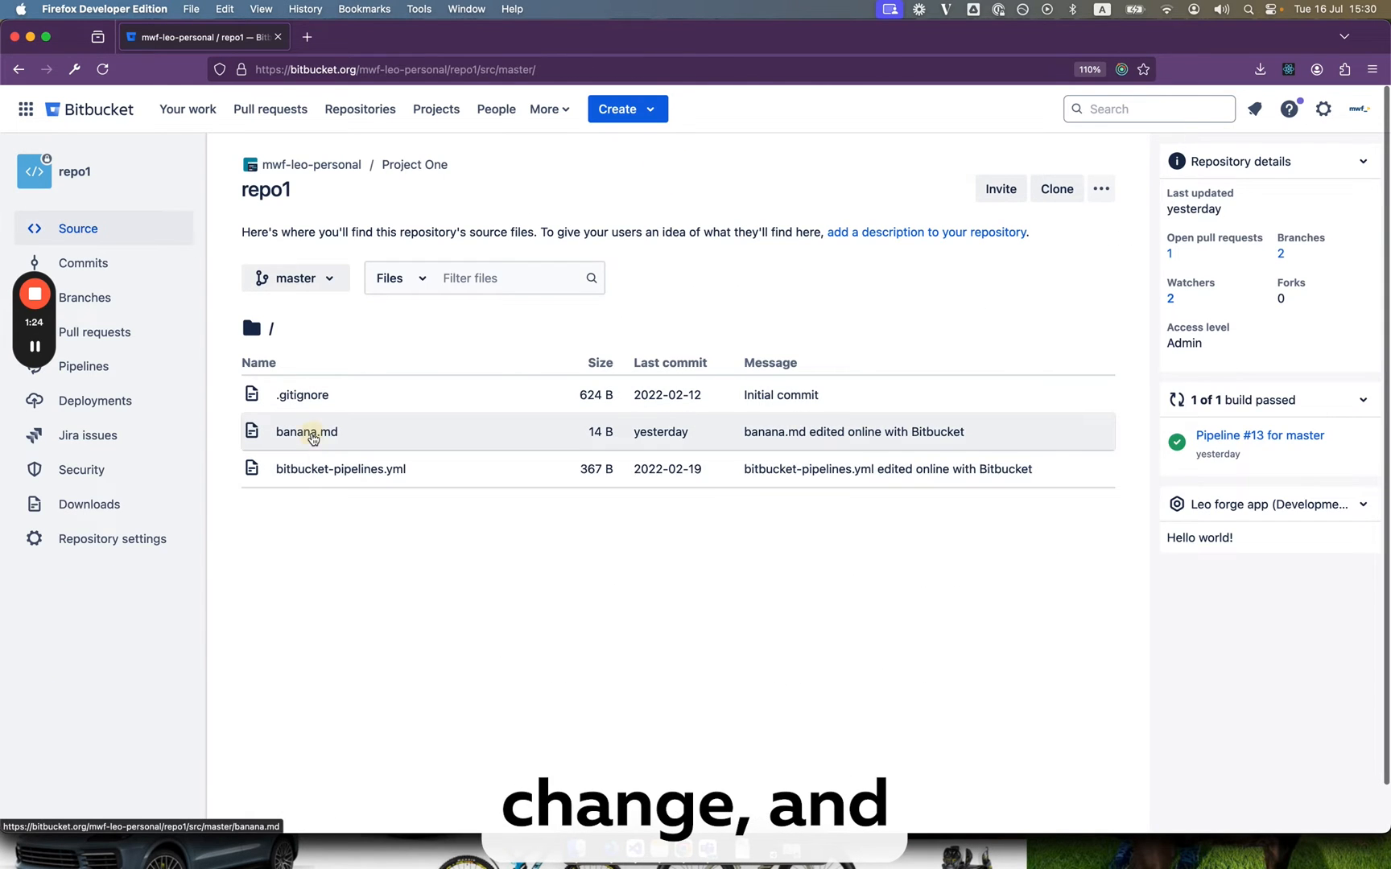
# Step: Open banana.md from repo1's file list and start typing demo text
pyautogui.click(306, 432)
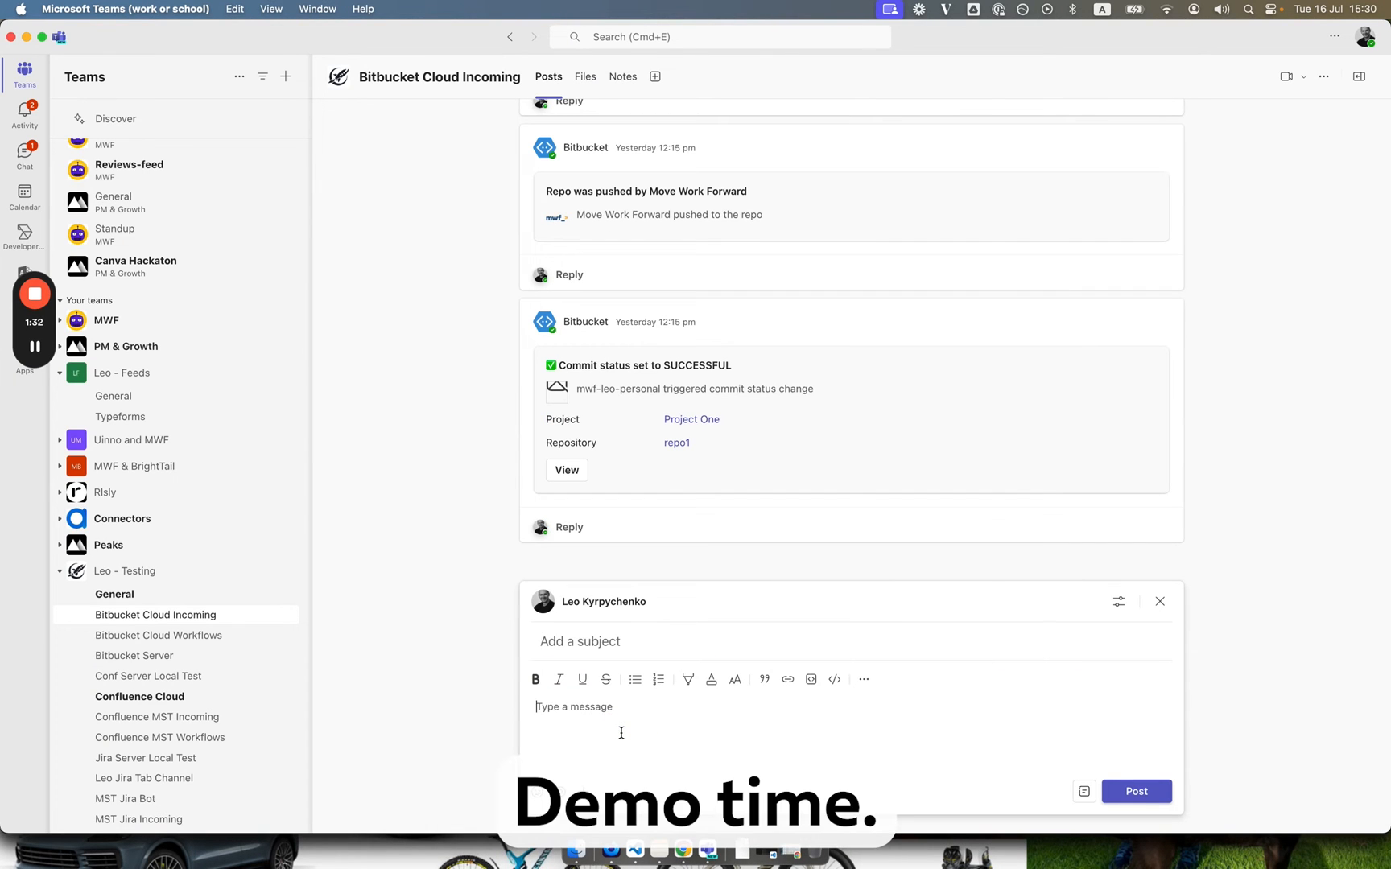
pyautogui.write('DEMO T')
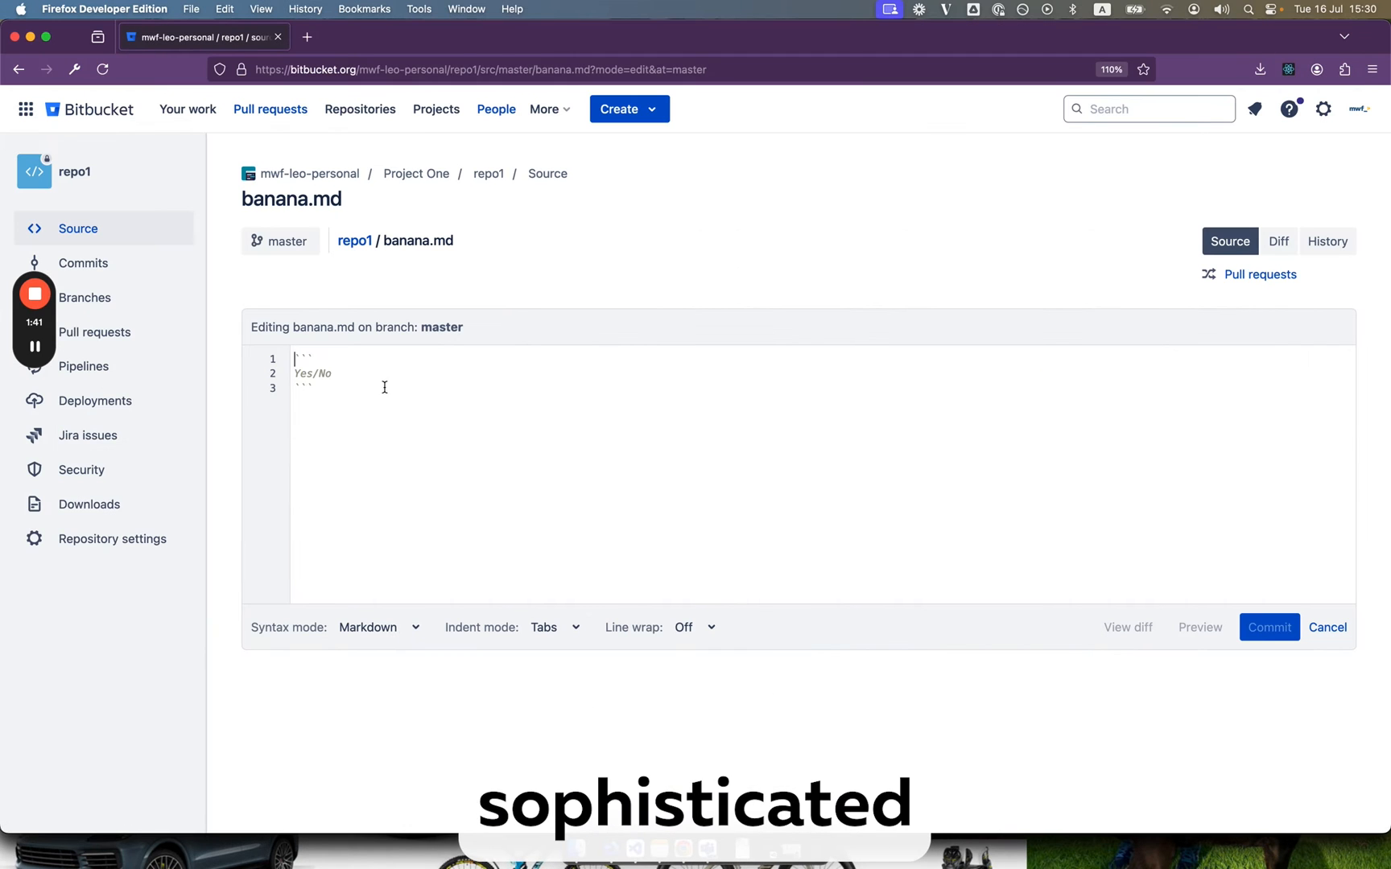
# Step: Add 'Maybe' to banana.md and commit with a DEV-4564 message, creating a pull request
pyautogui.write('Maybe')
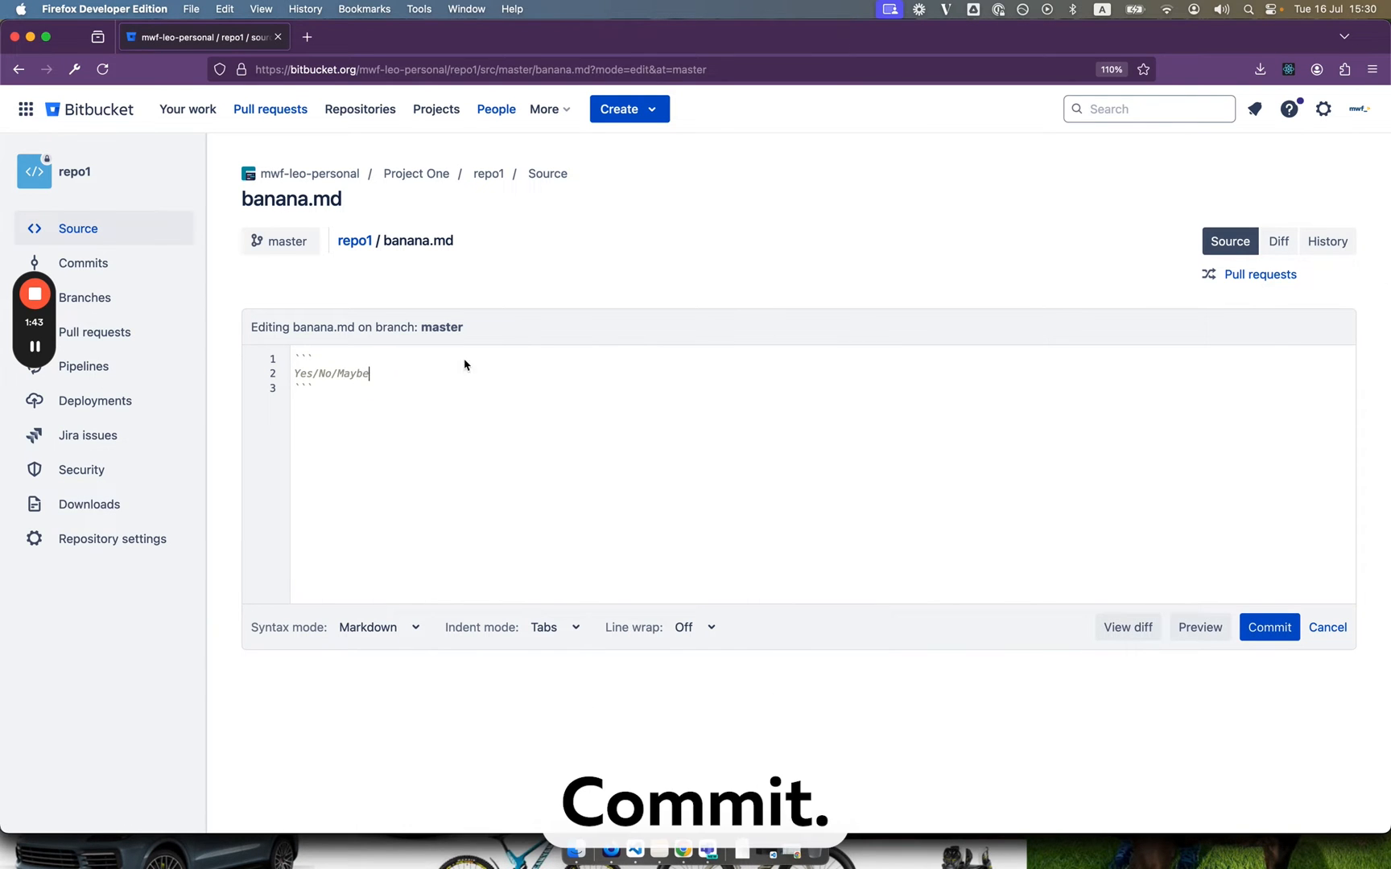
pyautogui.click(1267, 627)
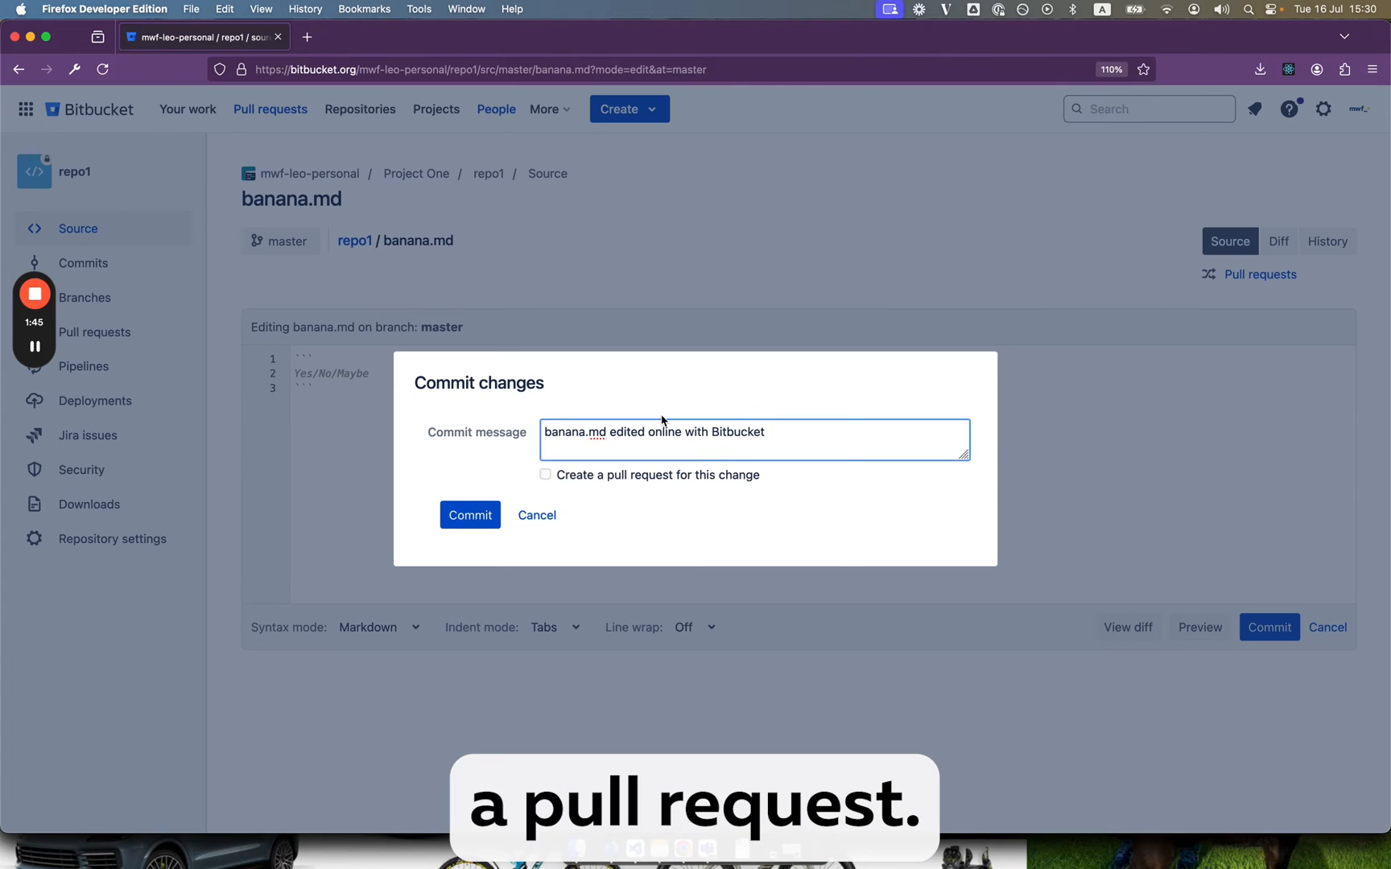
pyautogui.click(545, 475)
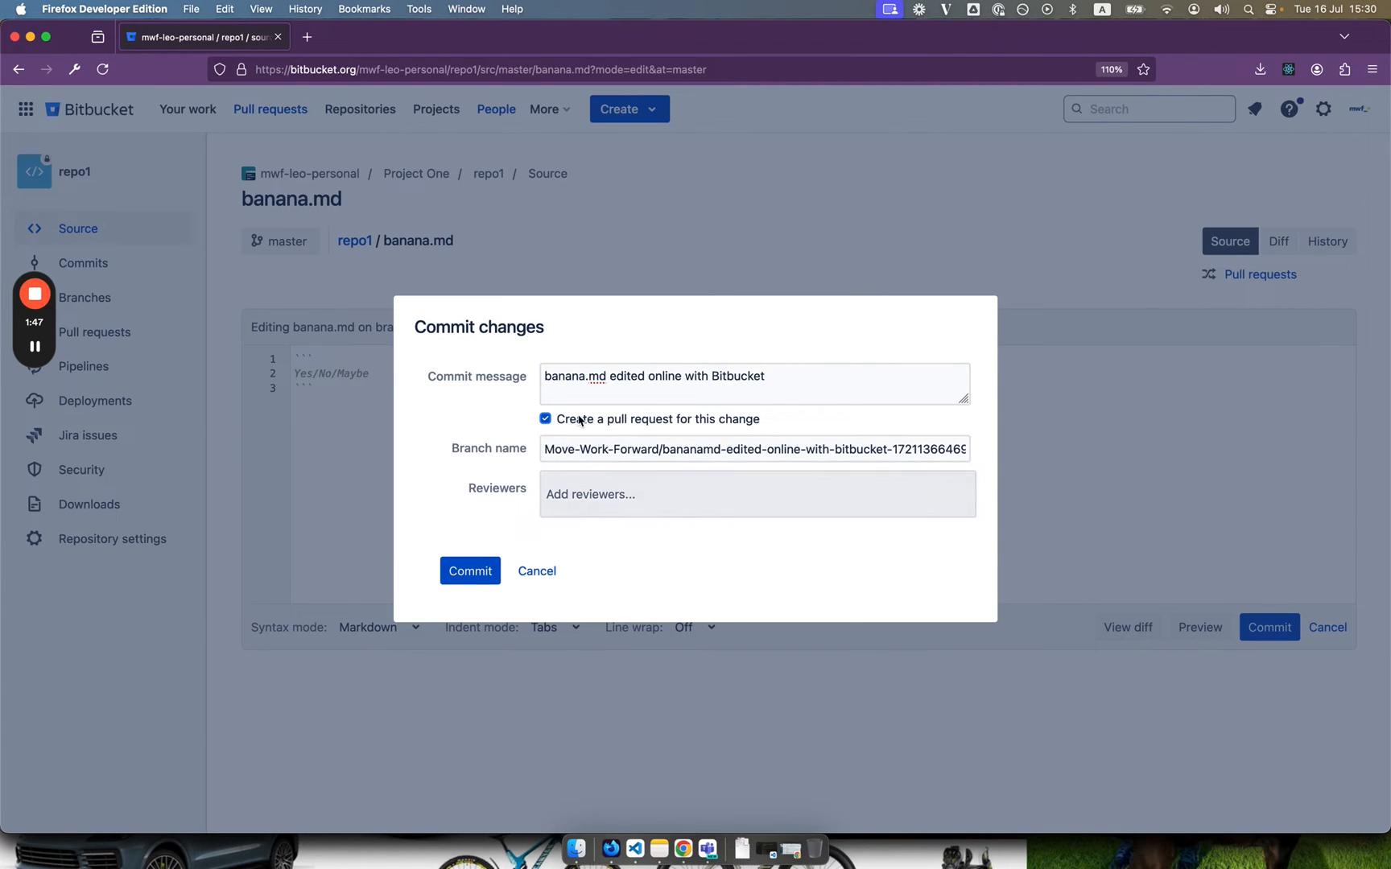
pyautogui.write('DEV_4564')
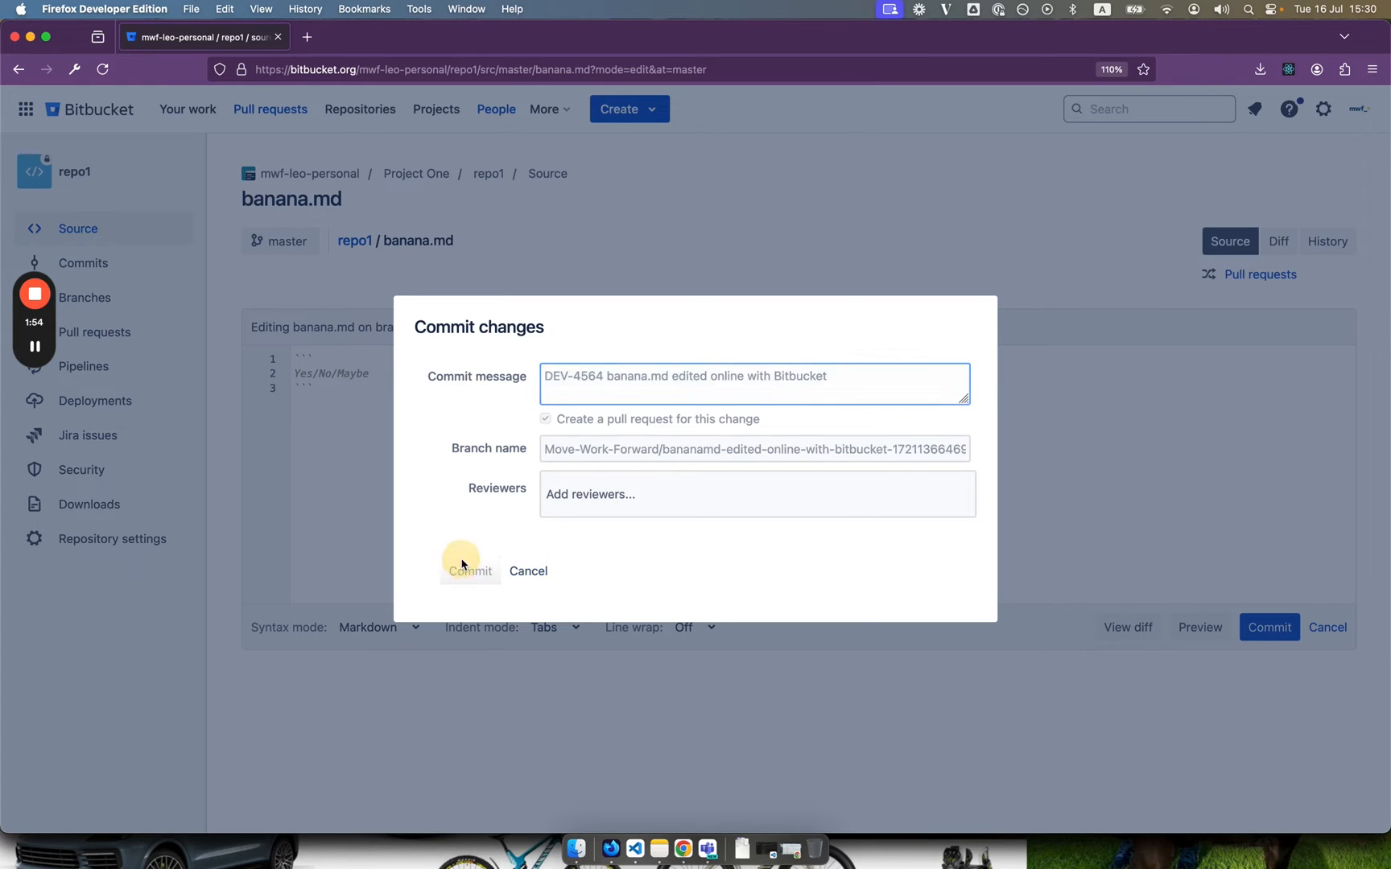
pyautogui.click(471, 571)
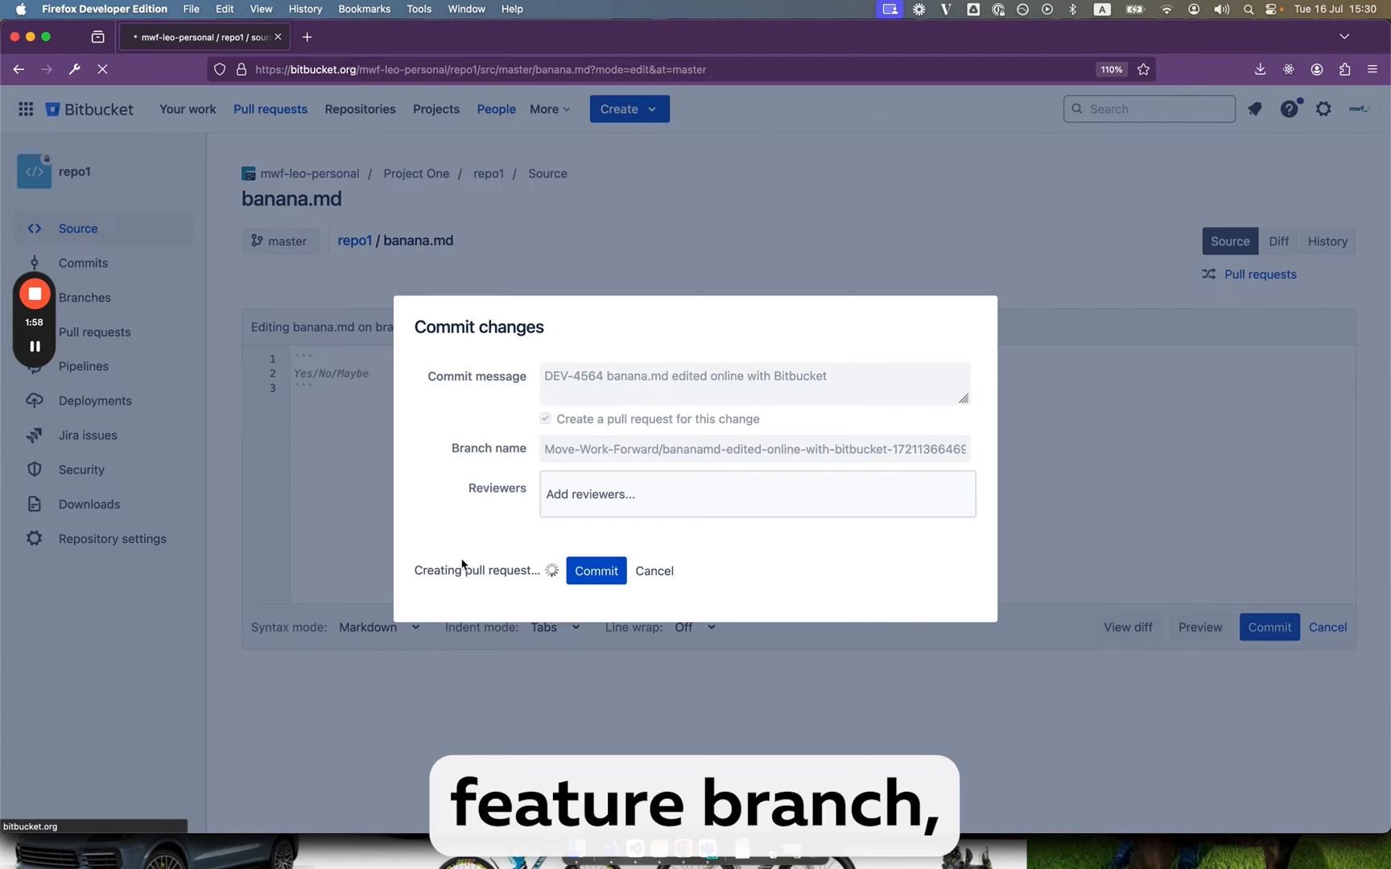
pyautogui.click(595, 571)
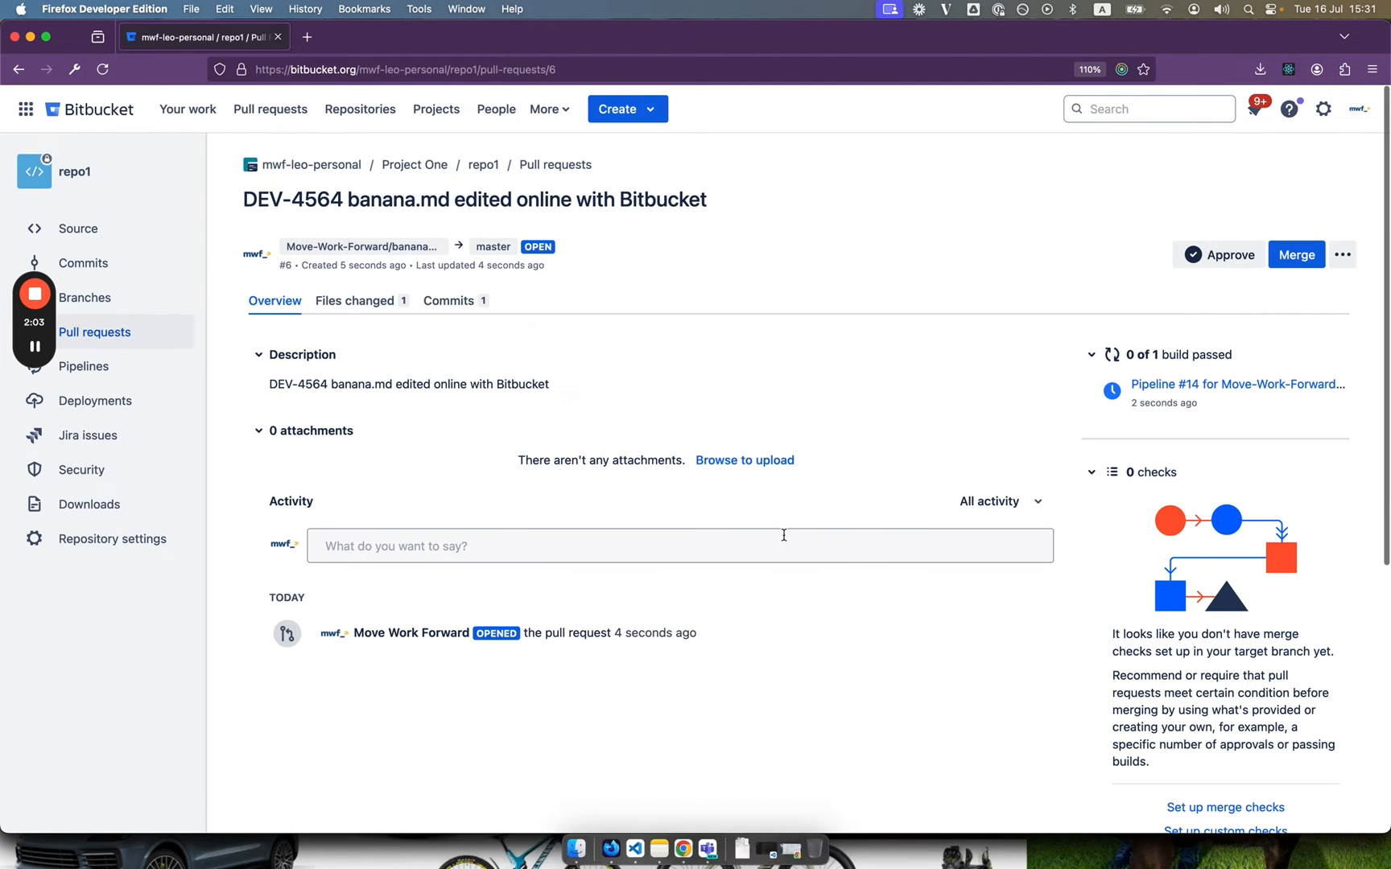
# Step: Comment 'c2' on pull request #6, submit the review, and merge it into master
pyautogui.write('c2')
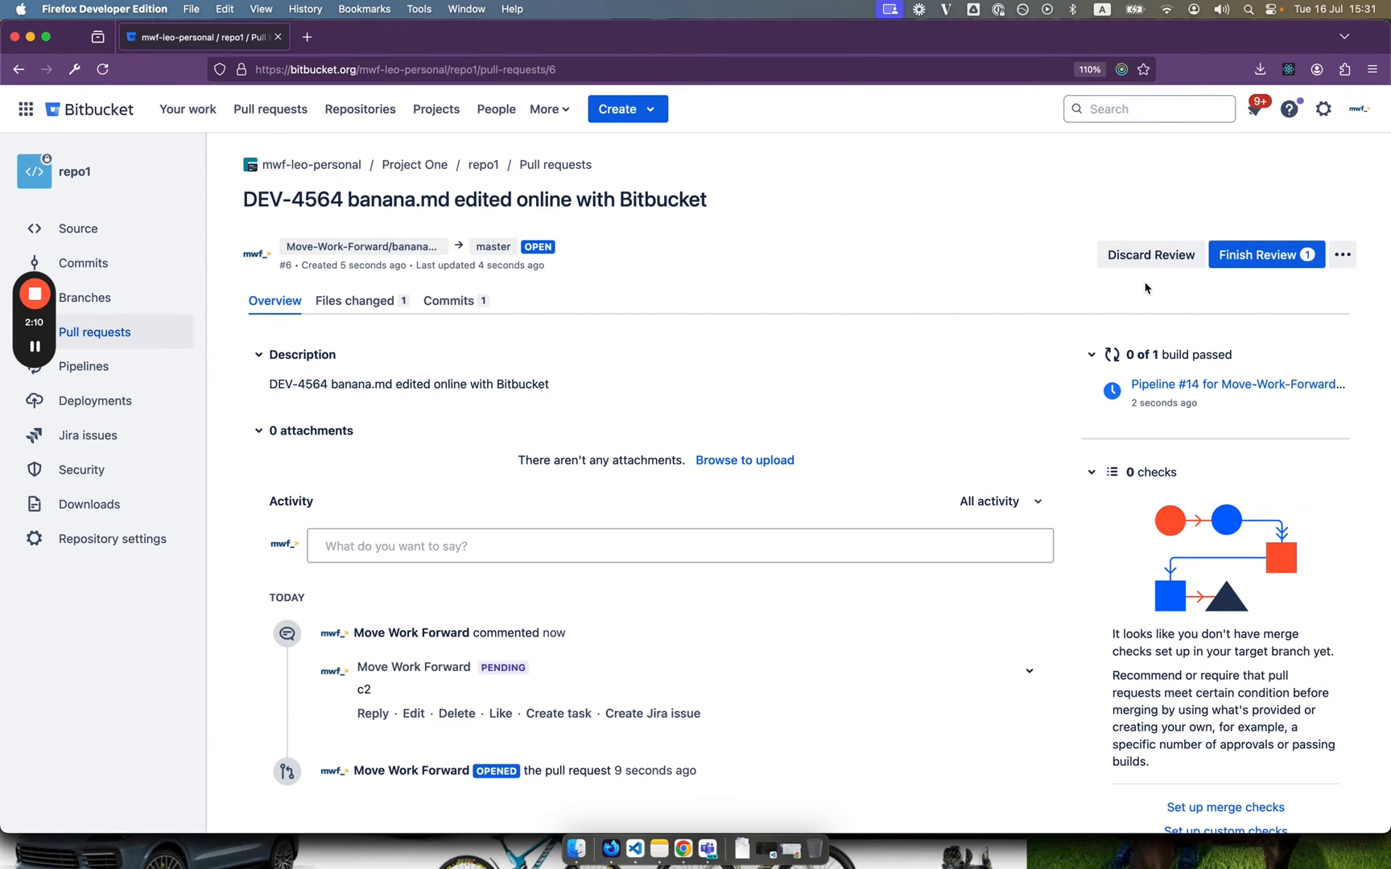
pyautogui.click(1261, 254)
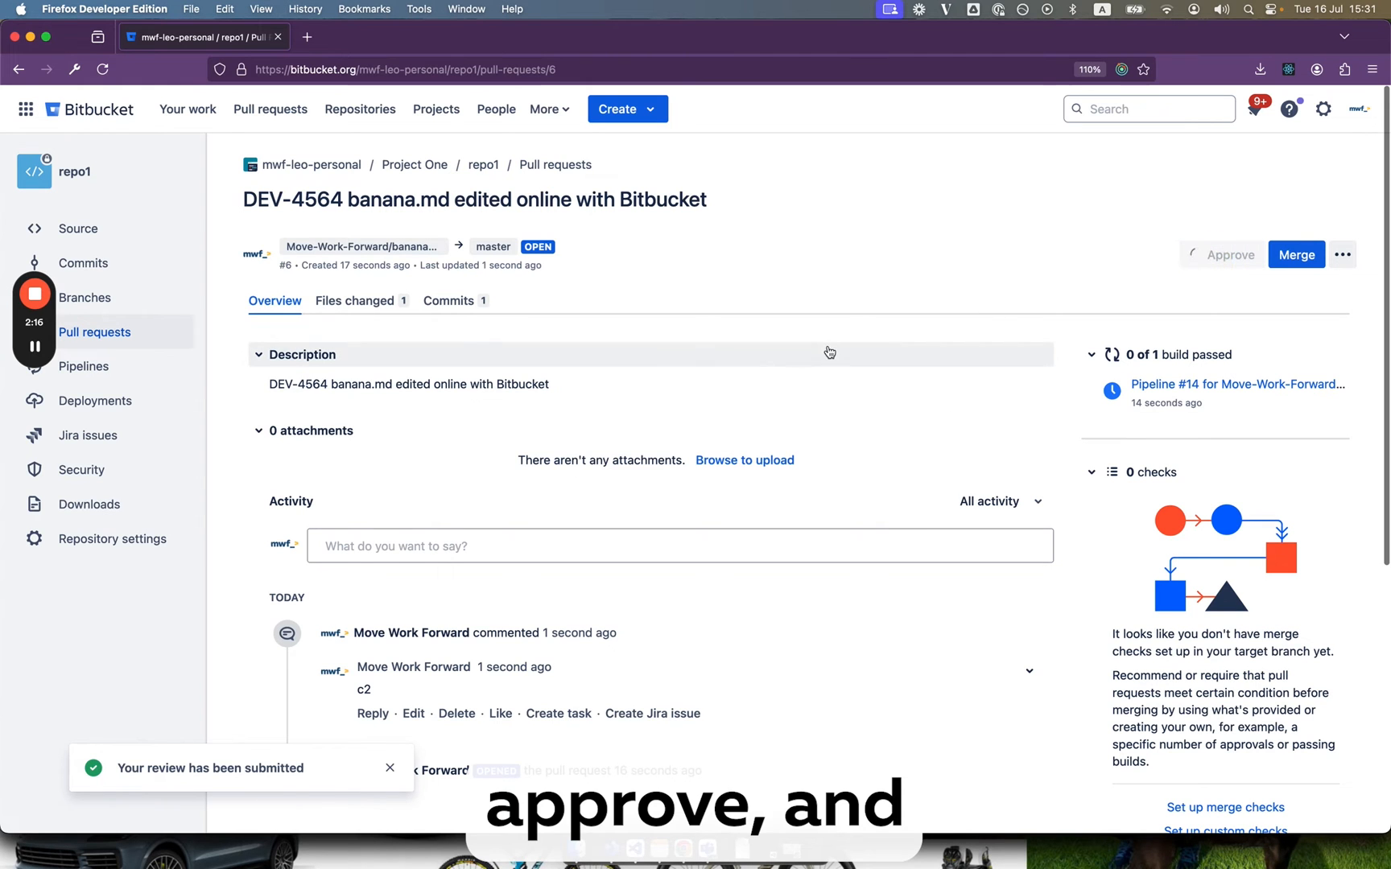
pyautogui.click(1296, 255)
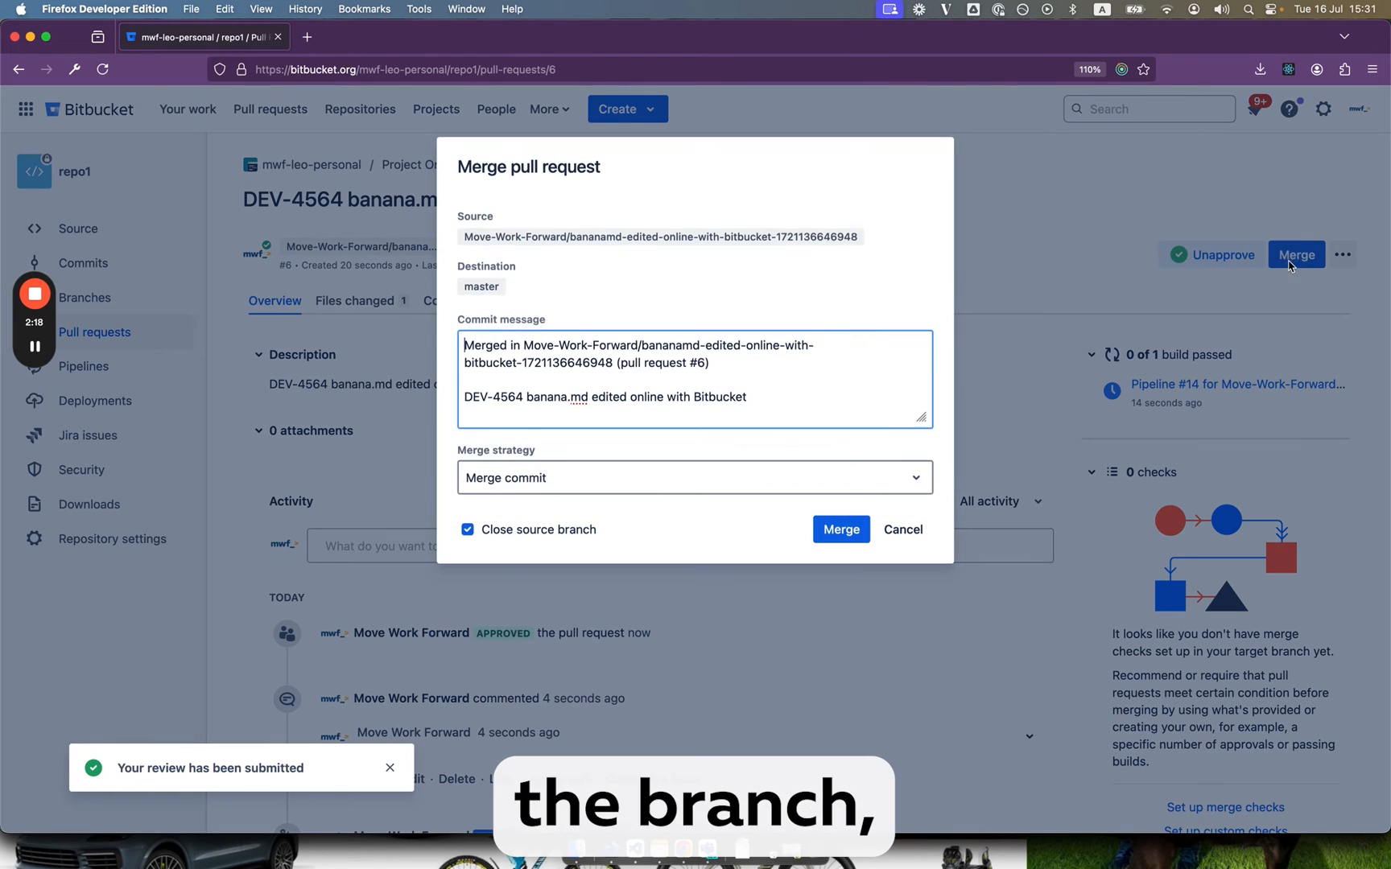
pyautogui.click(839, 529)
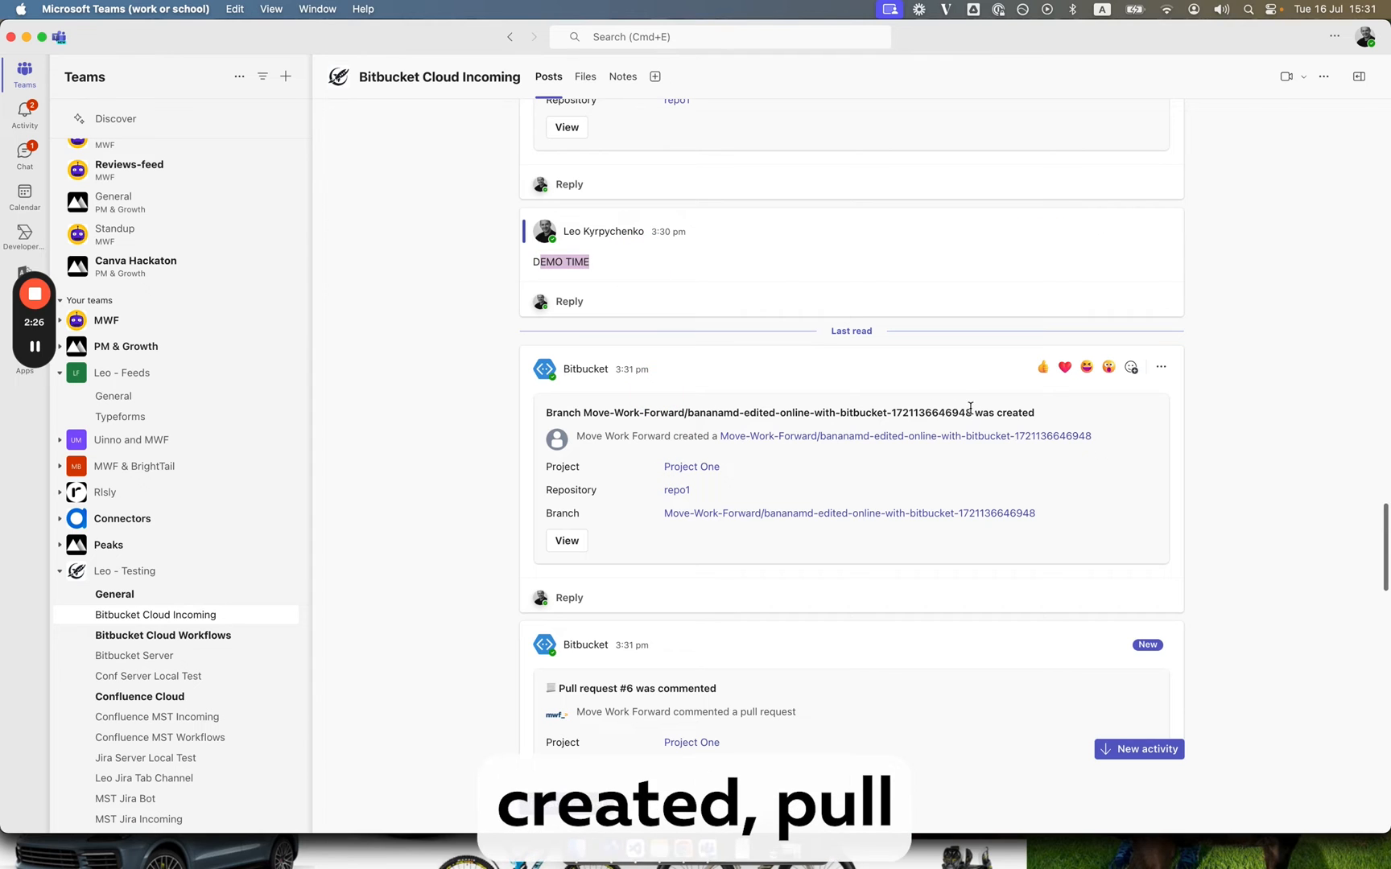
# Step: Scroll through the Bitbucket Cloud Incoming channel's pull request #6 notification cards
pyautogui.scroll(-3)
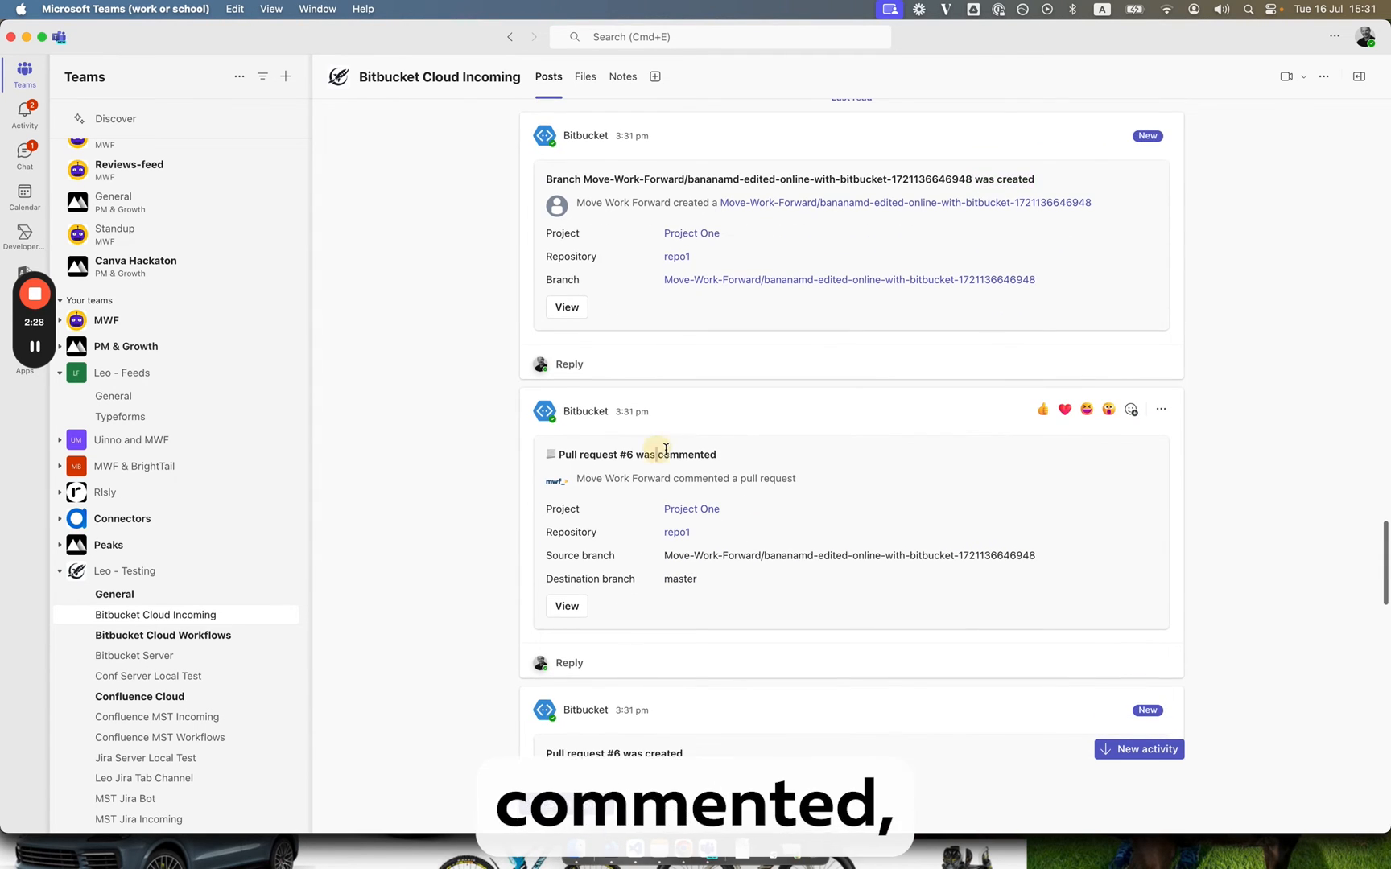
pyautogui.scroll(-3)
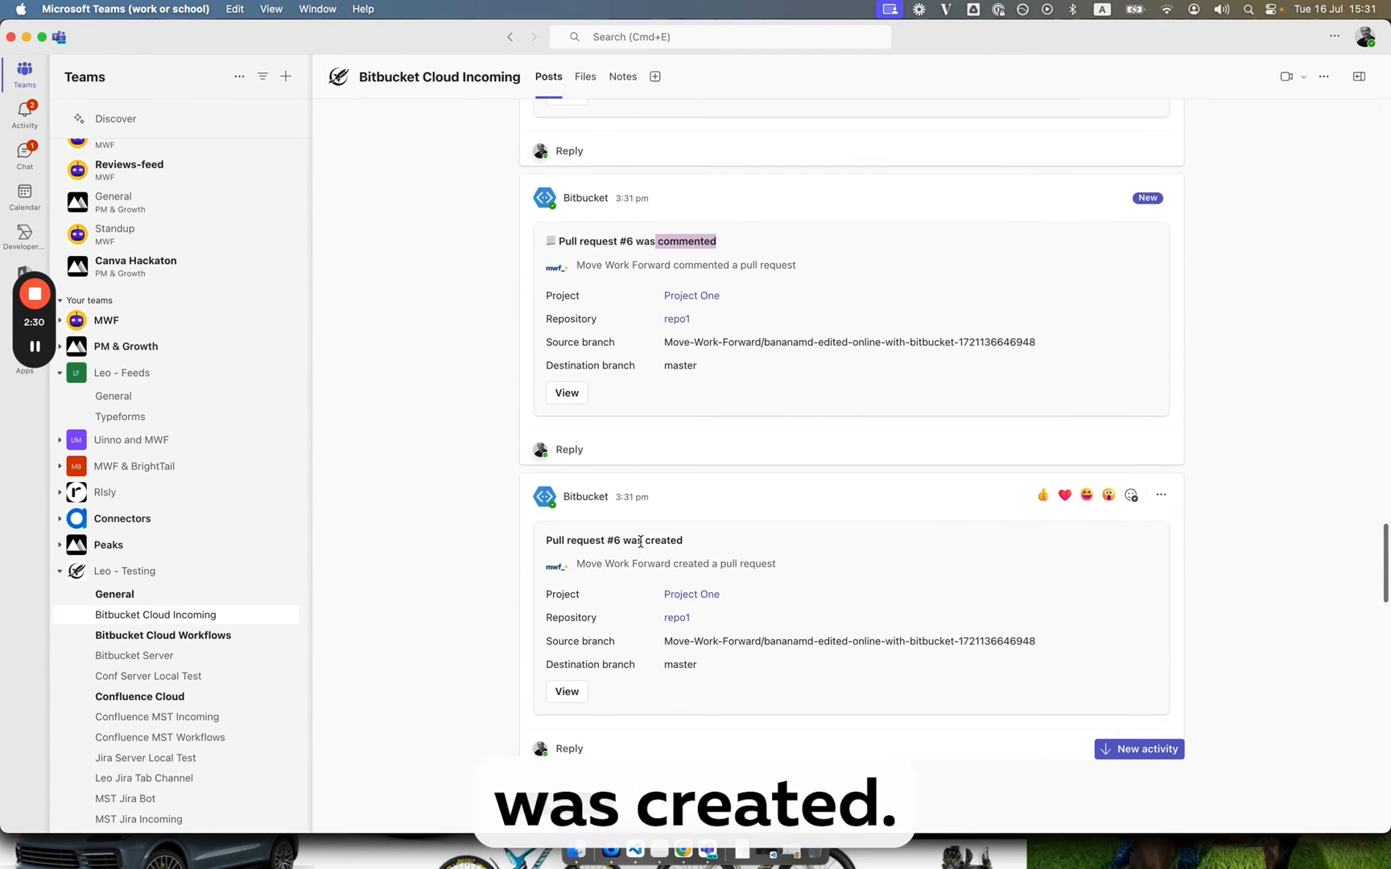
pyautogui.scroll(-3)
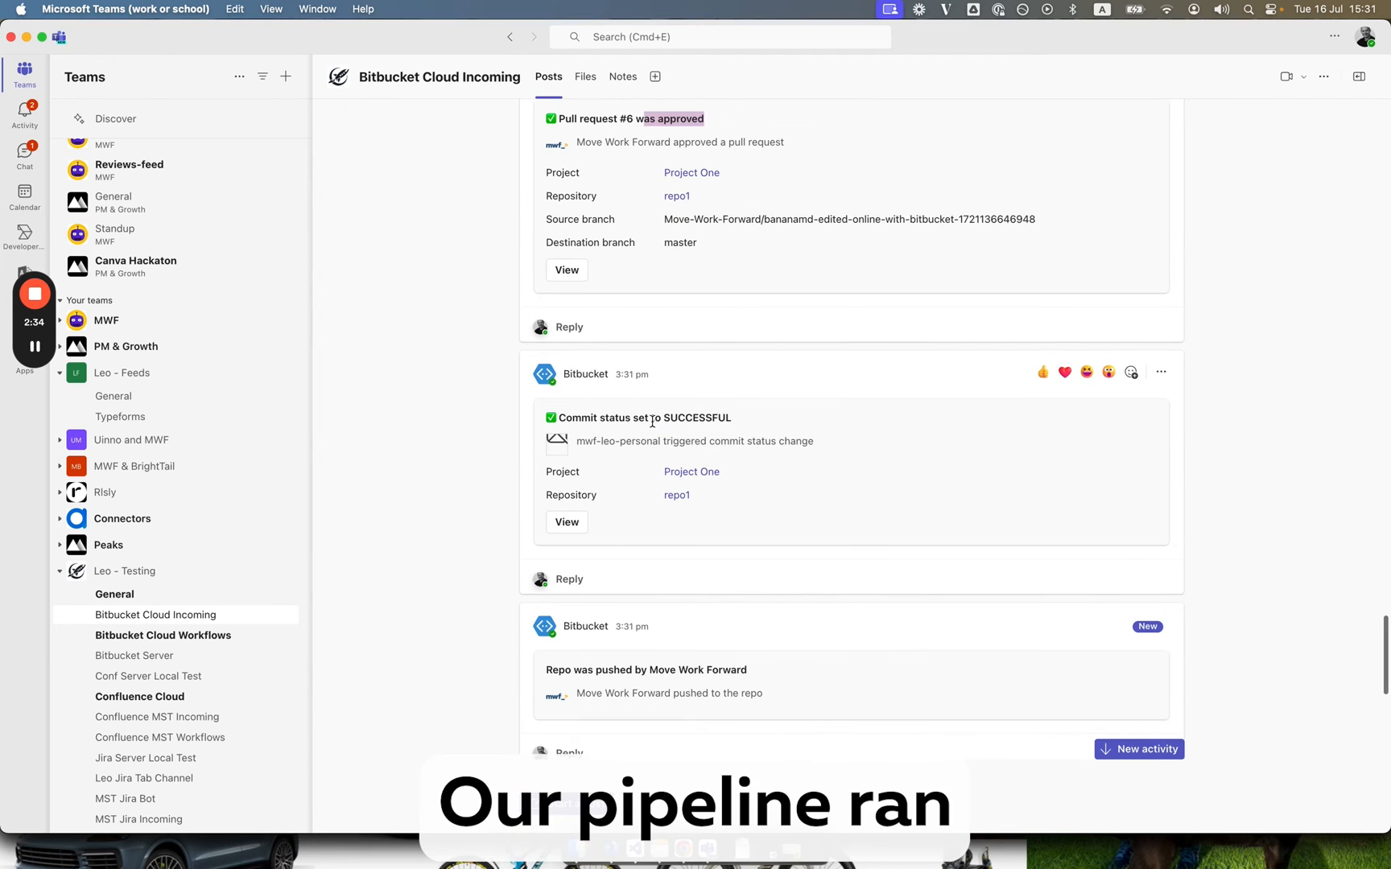
pyautogui.scroll(-3)
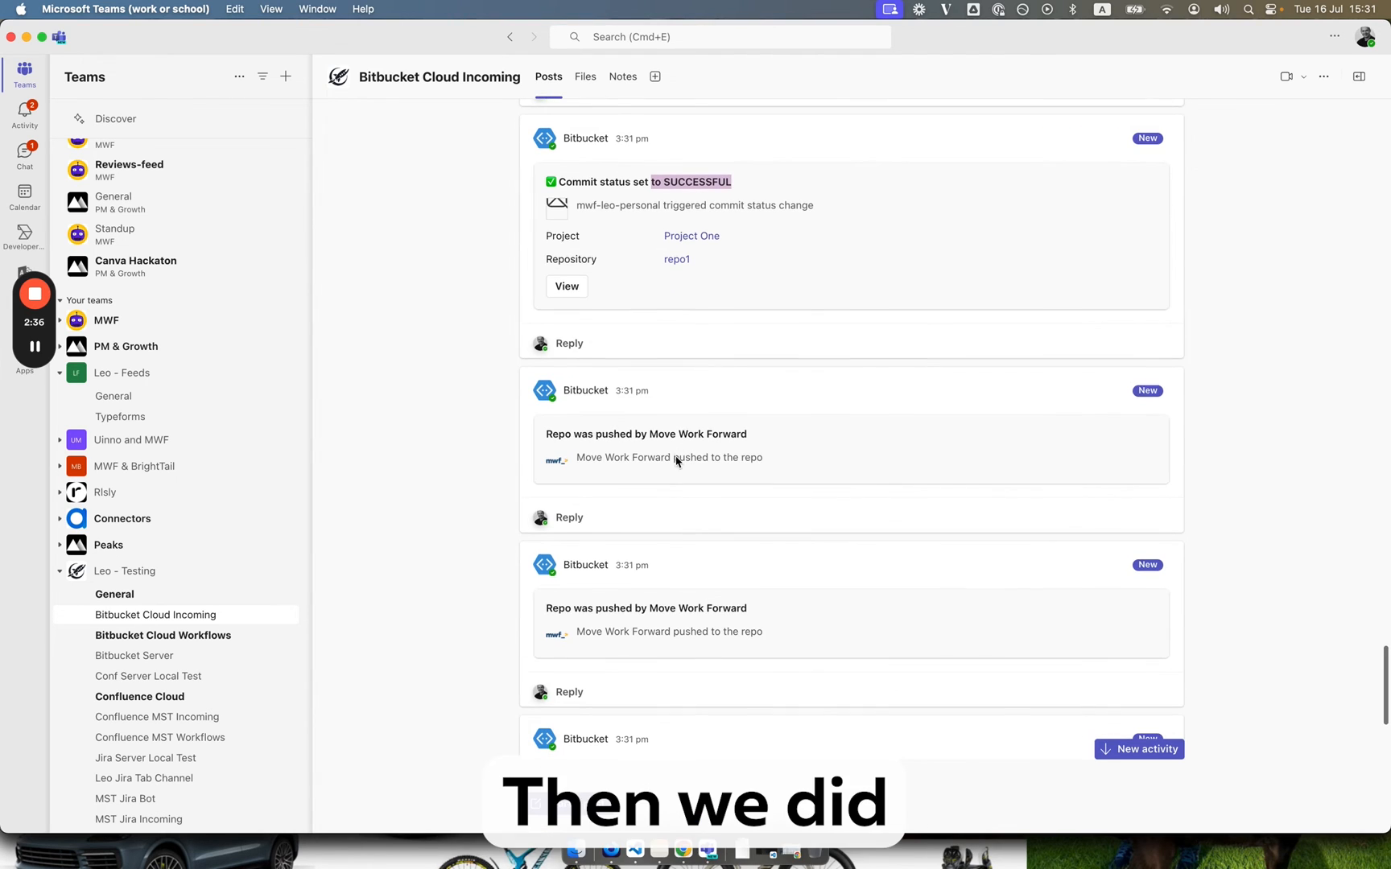
pyautogui.scroll(-3)
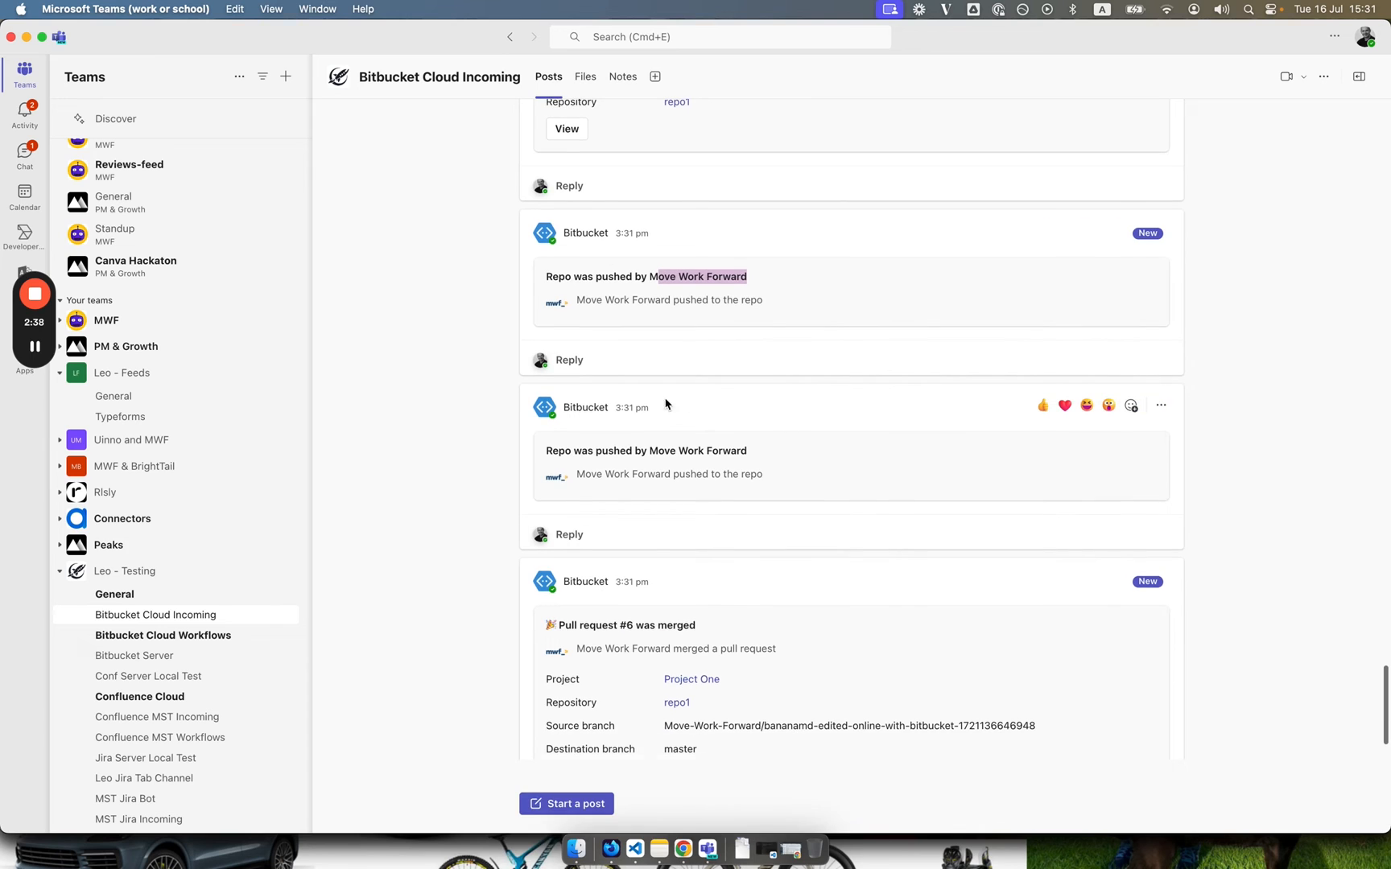
pyautogui.scroll(-3)
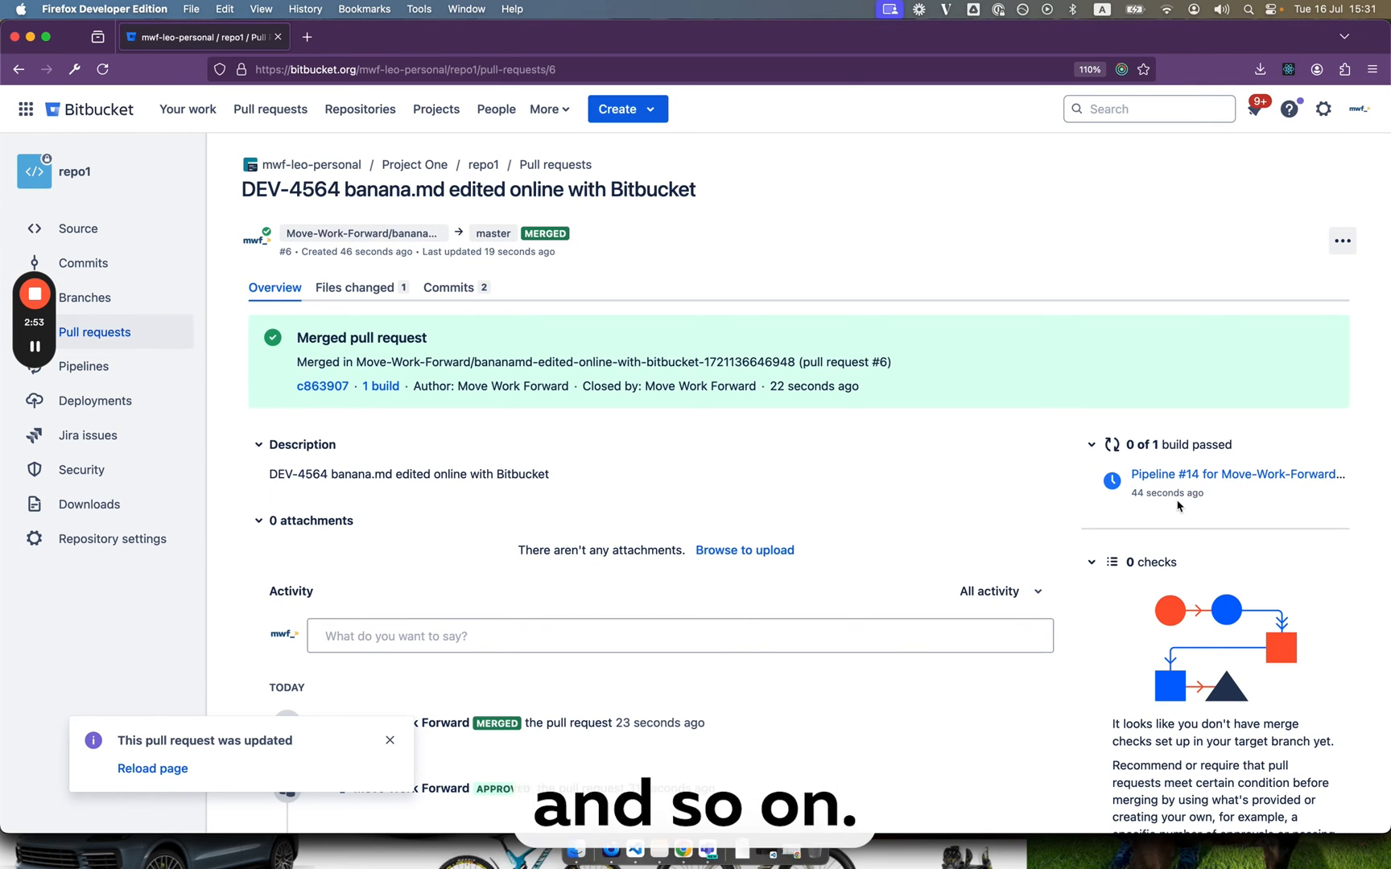
pyautogui.moveTo(1167, 493)
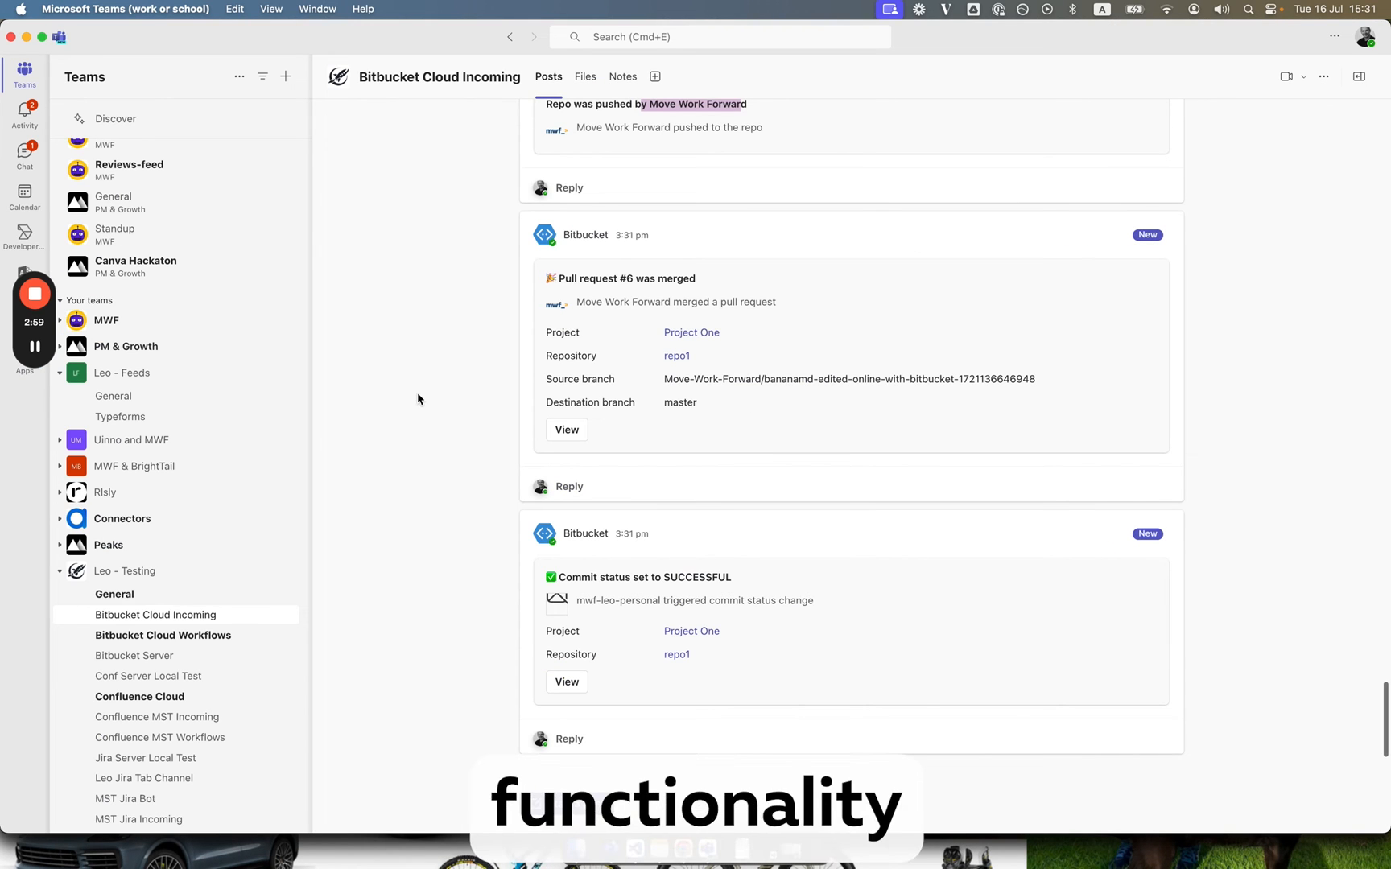
# Step: Switch to the Bitbucket Cloud Workflows channel and scroll through its pull request #6 cards
pyautogui.click(162, 635)
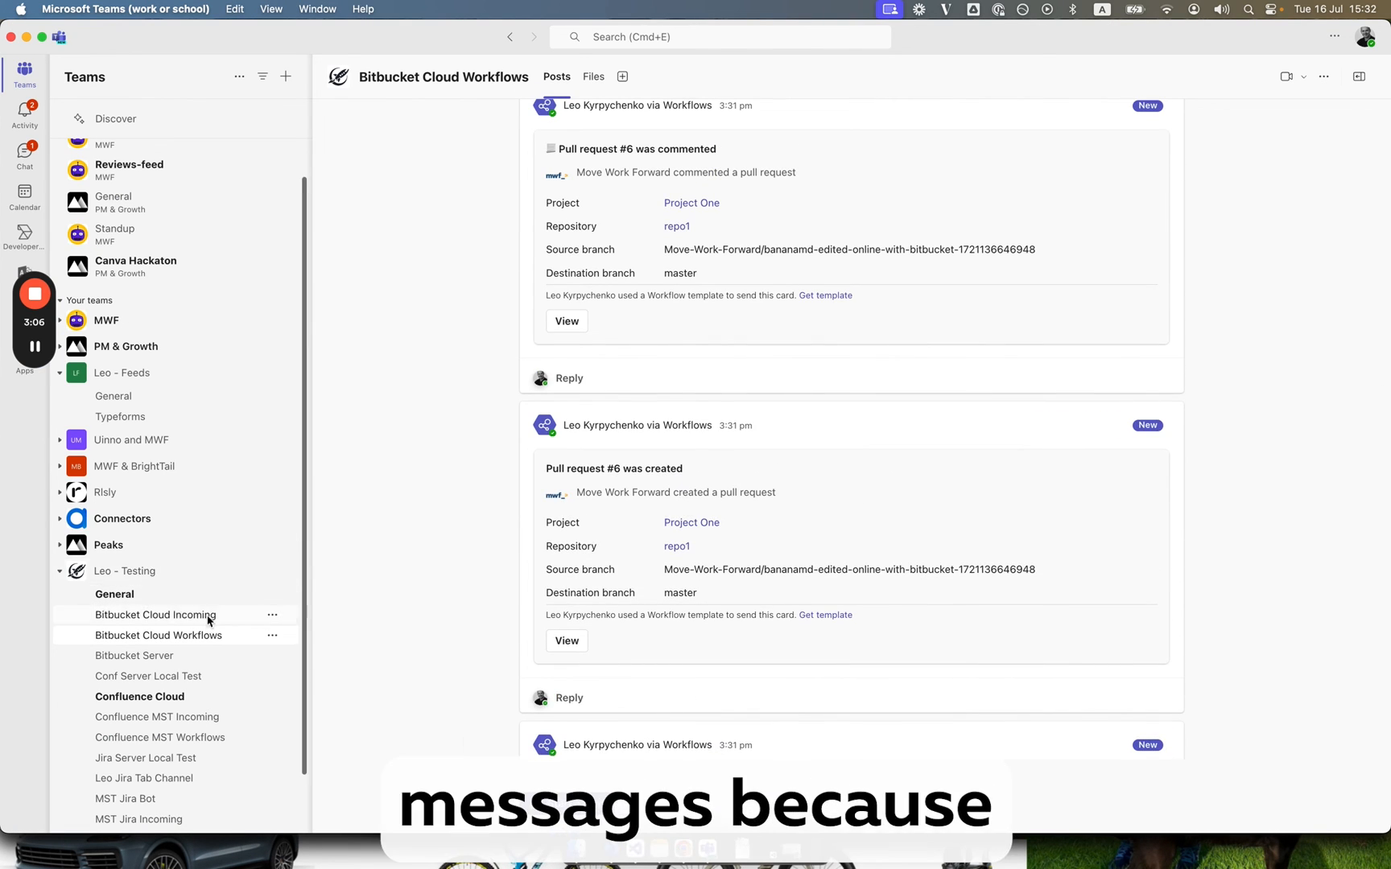
pyautogui.scroll(-3)
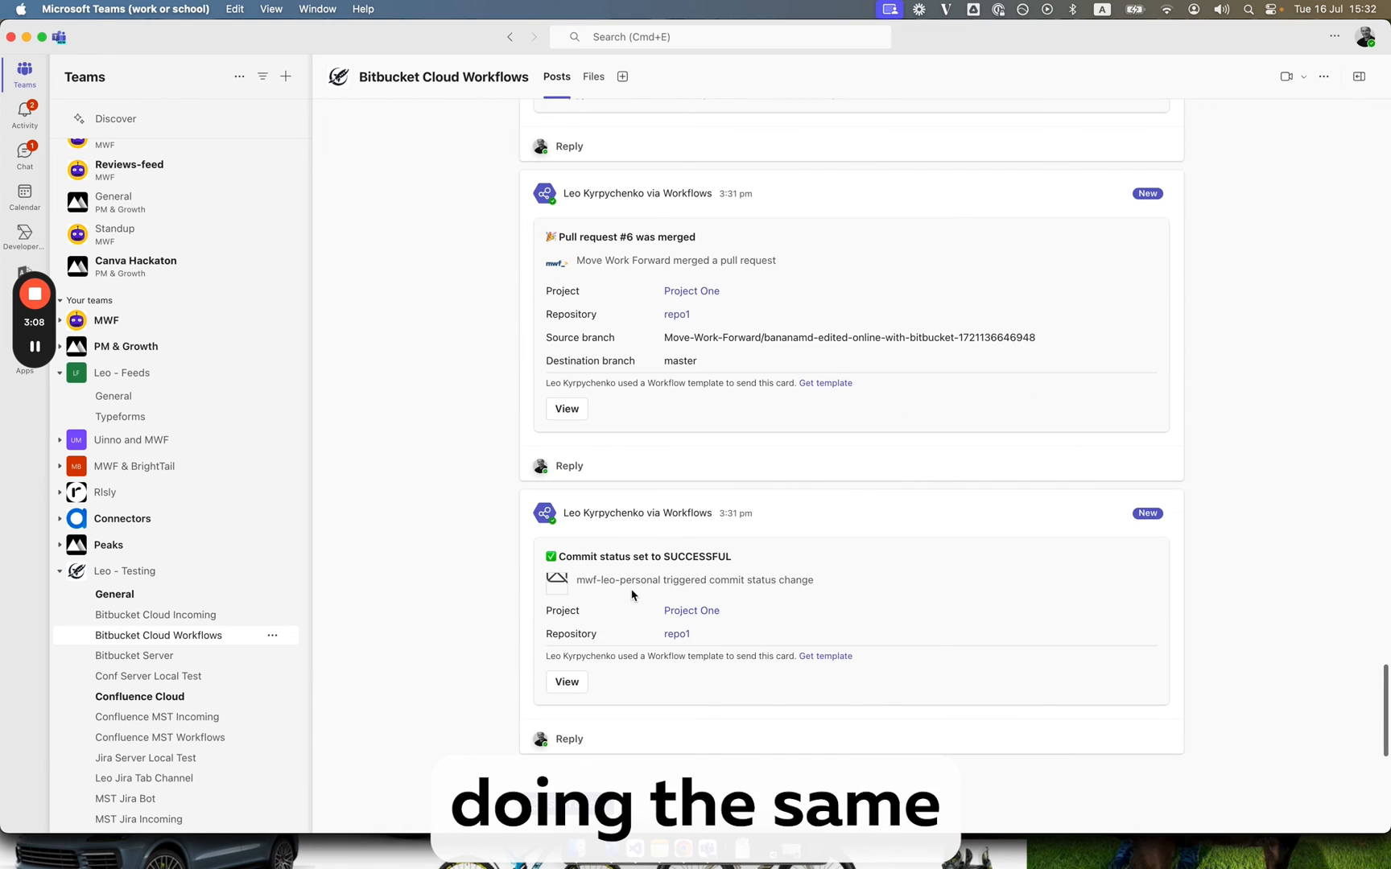